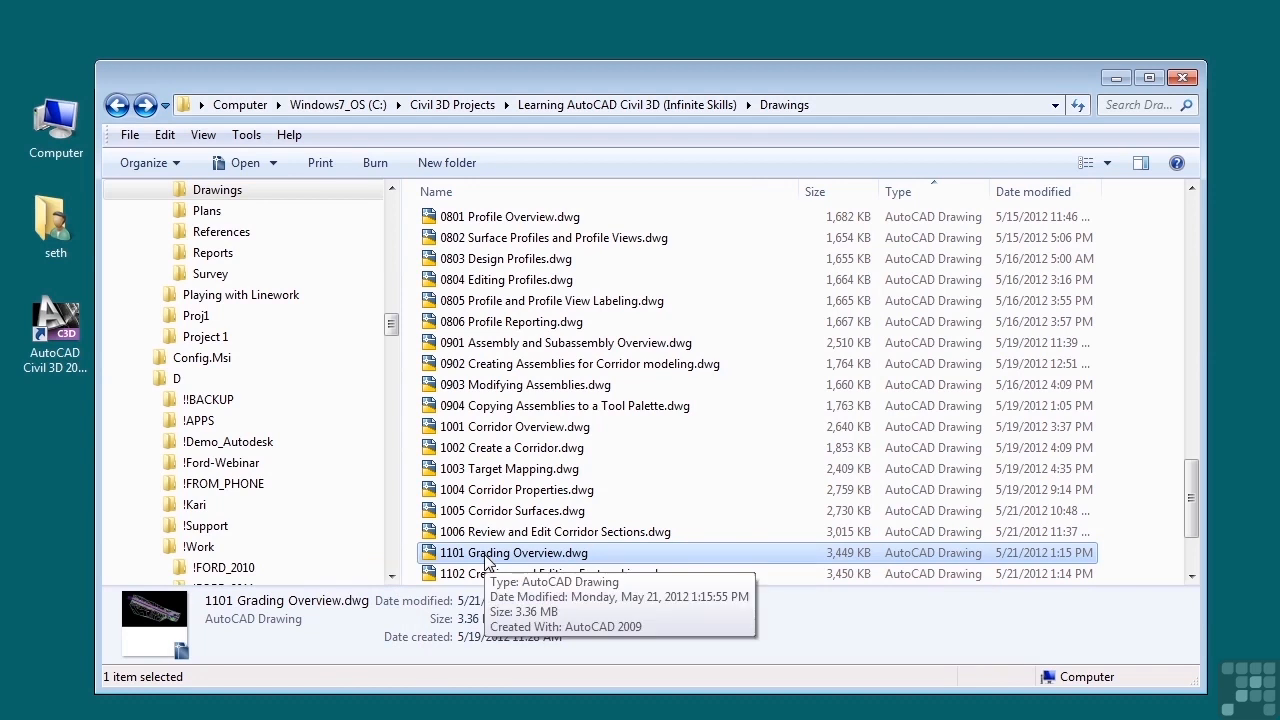
pyautogui.moveTo(1162, 204)
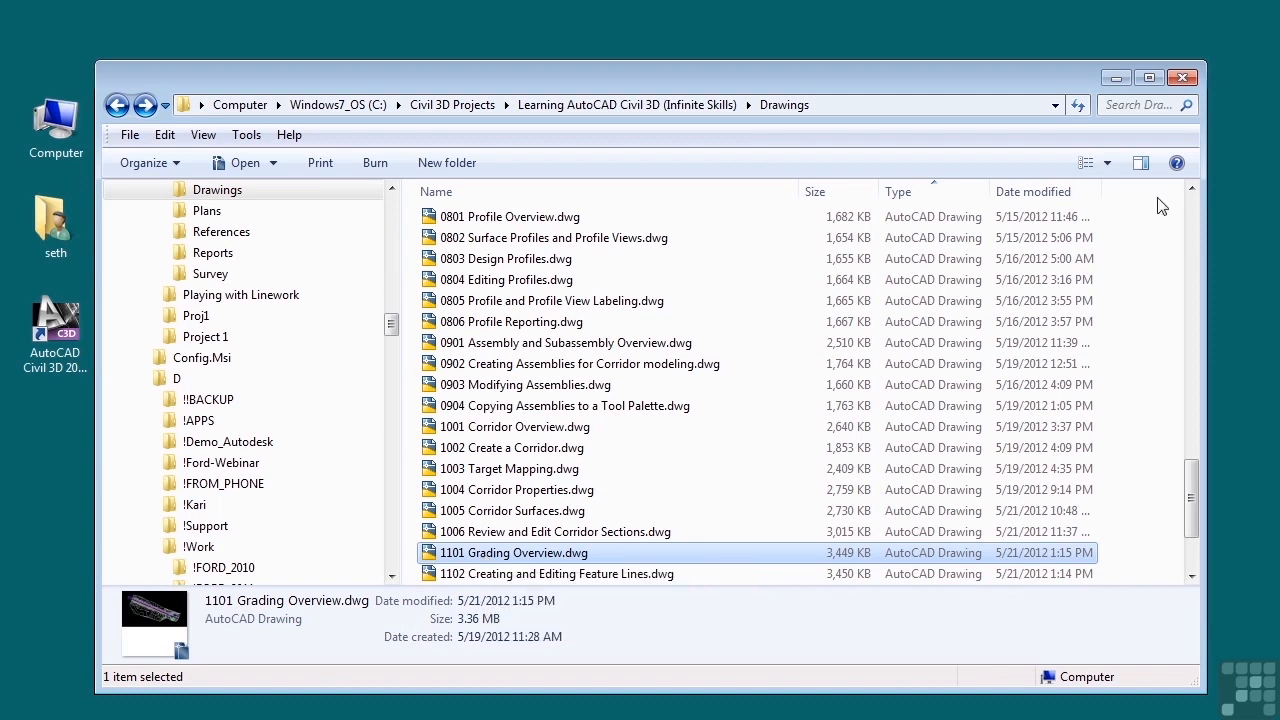
# - Open the 1101 Grading Overview.dwg drawing containing the Detention Pond and PAD sites
pyautogui.doubleClick(514, 552)
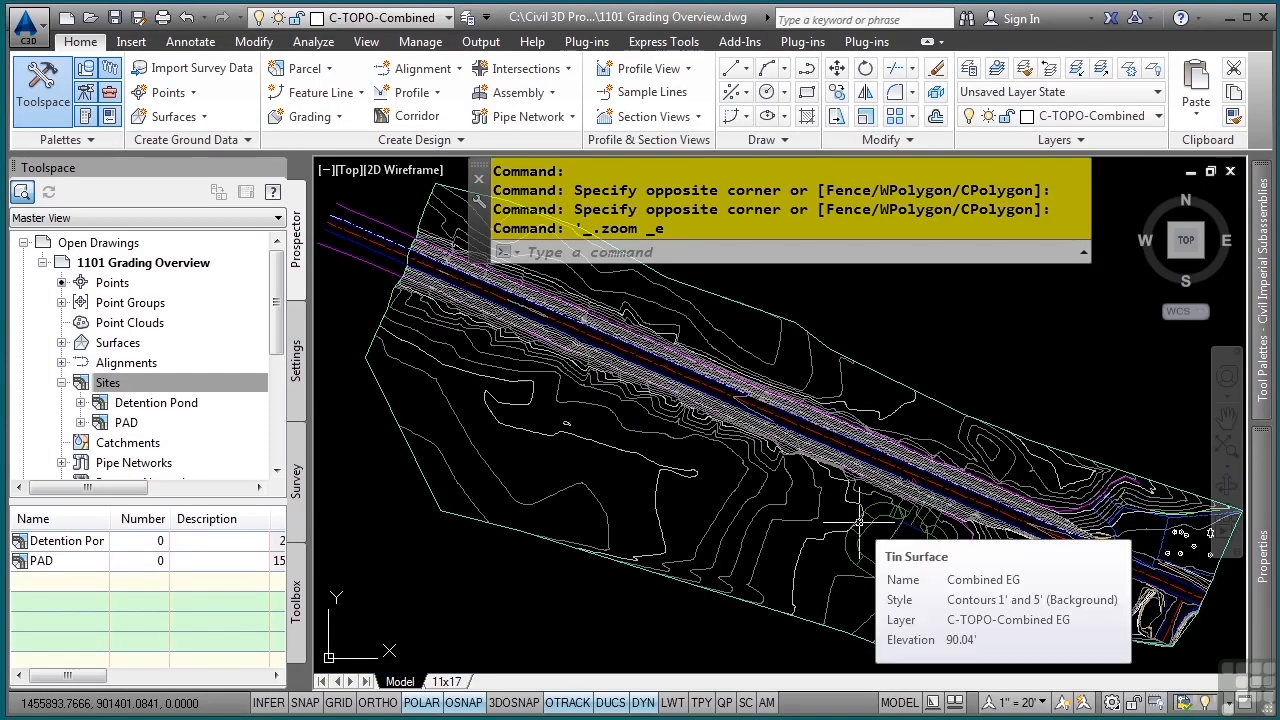
pyautogui.moveTo(756, 508)
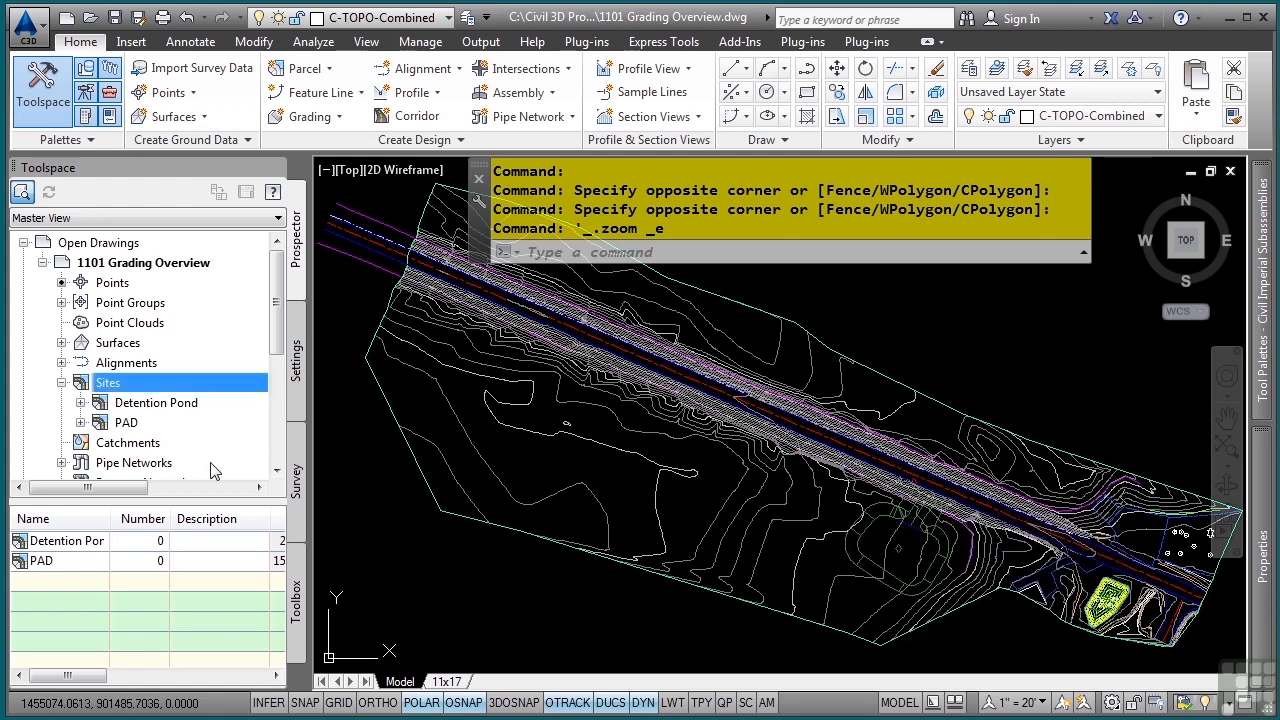
pyautogui.moveTo(108, 382)
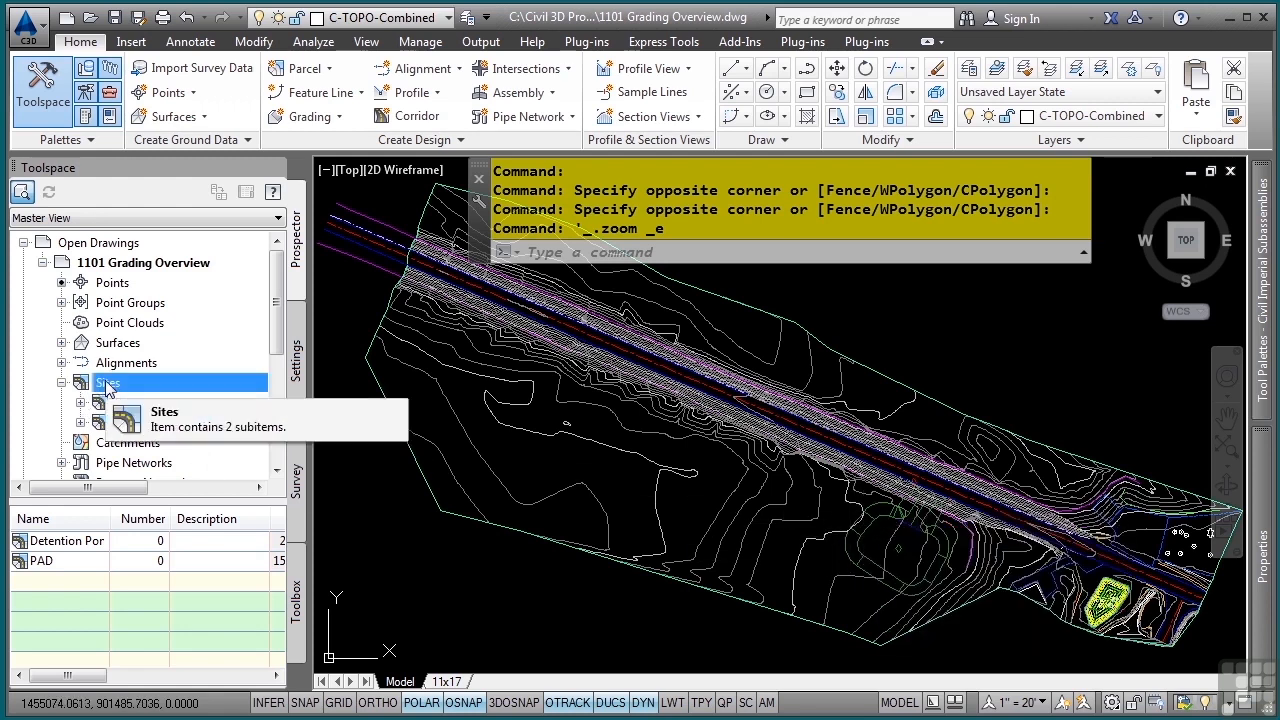
# - Expand the Detention Pond site in Prospector and list its Feature Lines collection
pyautogui.click(64, 382)
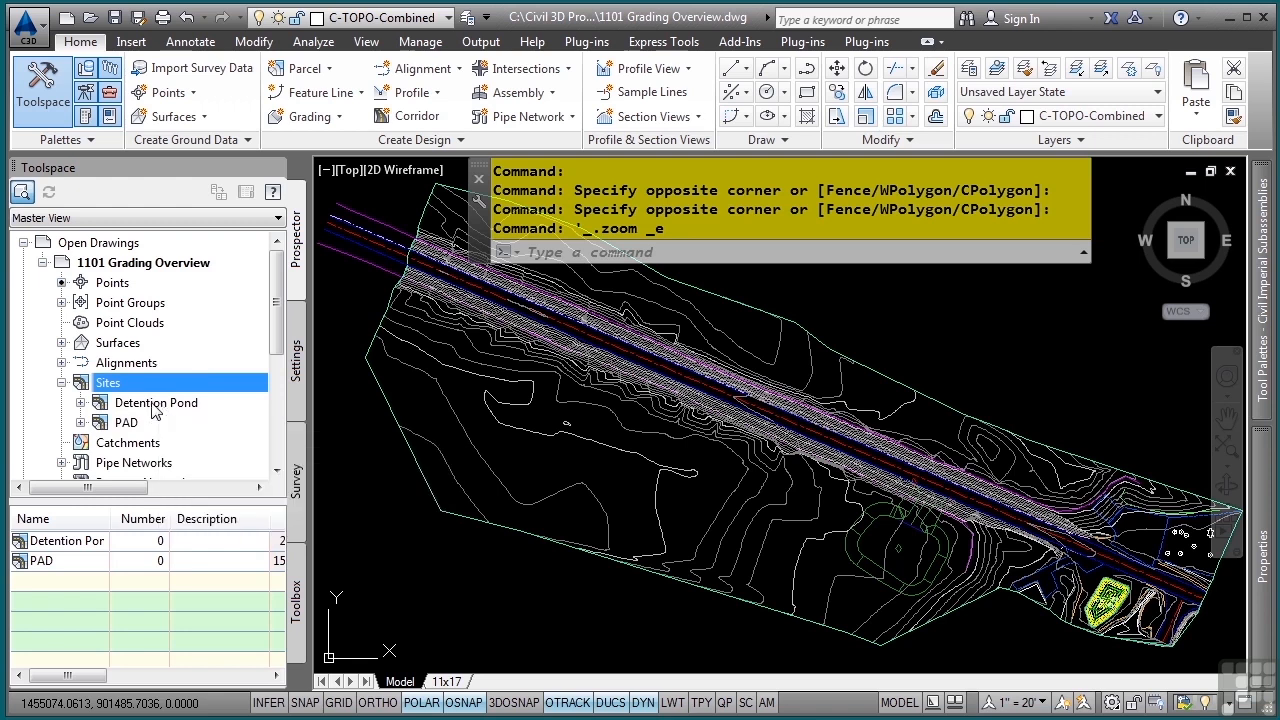
pyautogui.click(80, 402)
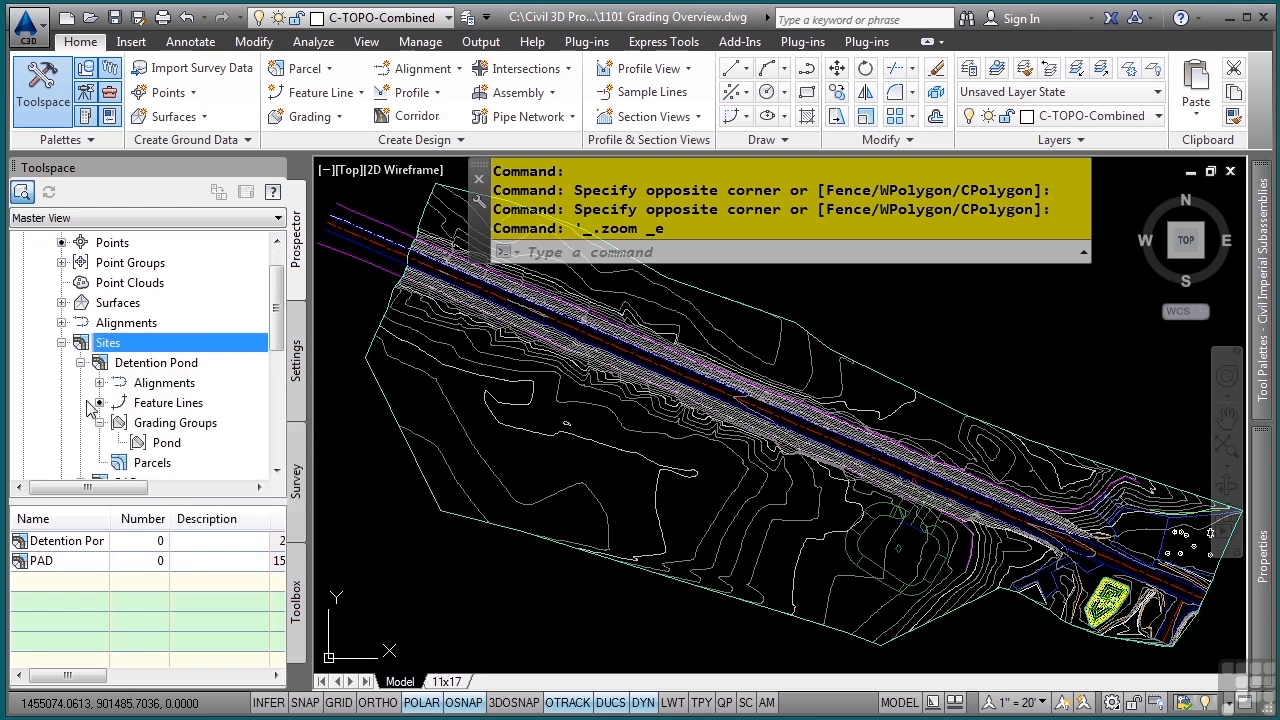
pyautogui.click(100, 442)
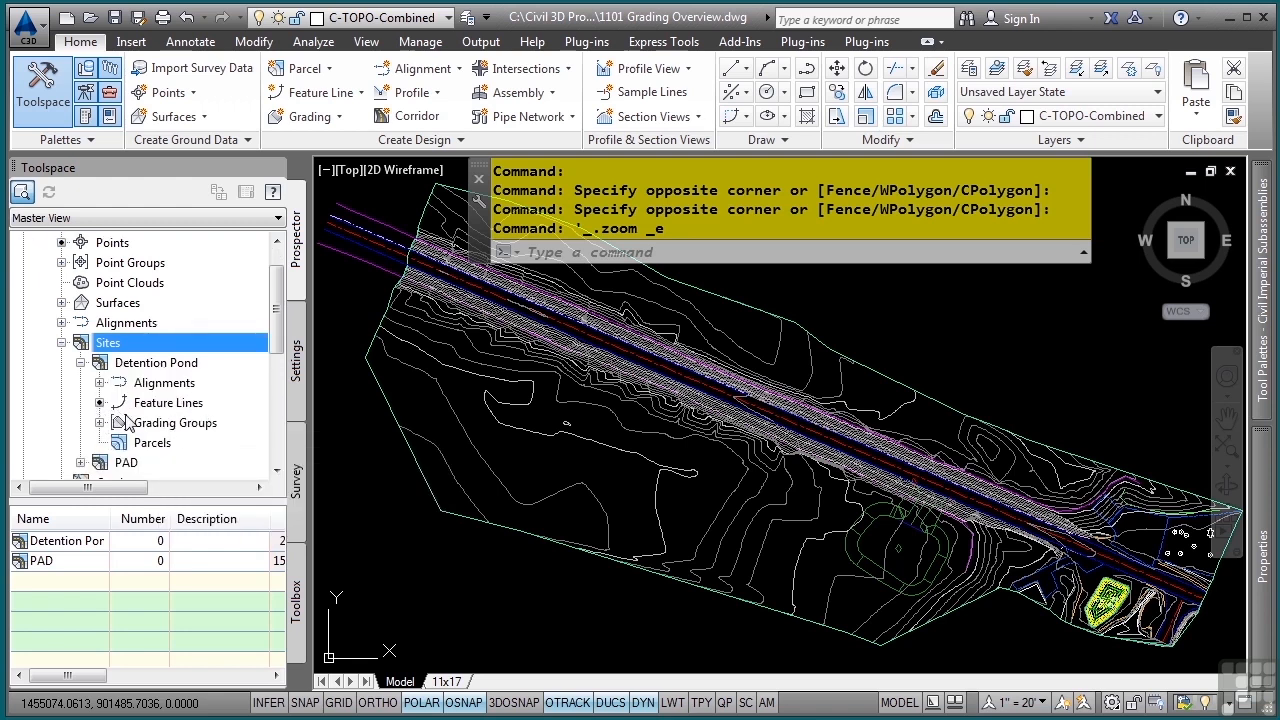
pyautogui.moveTo(128, 364)
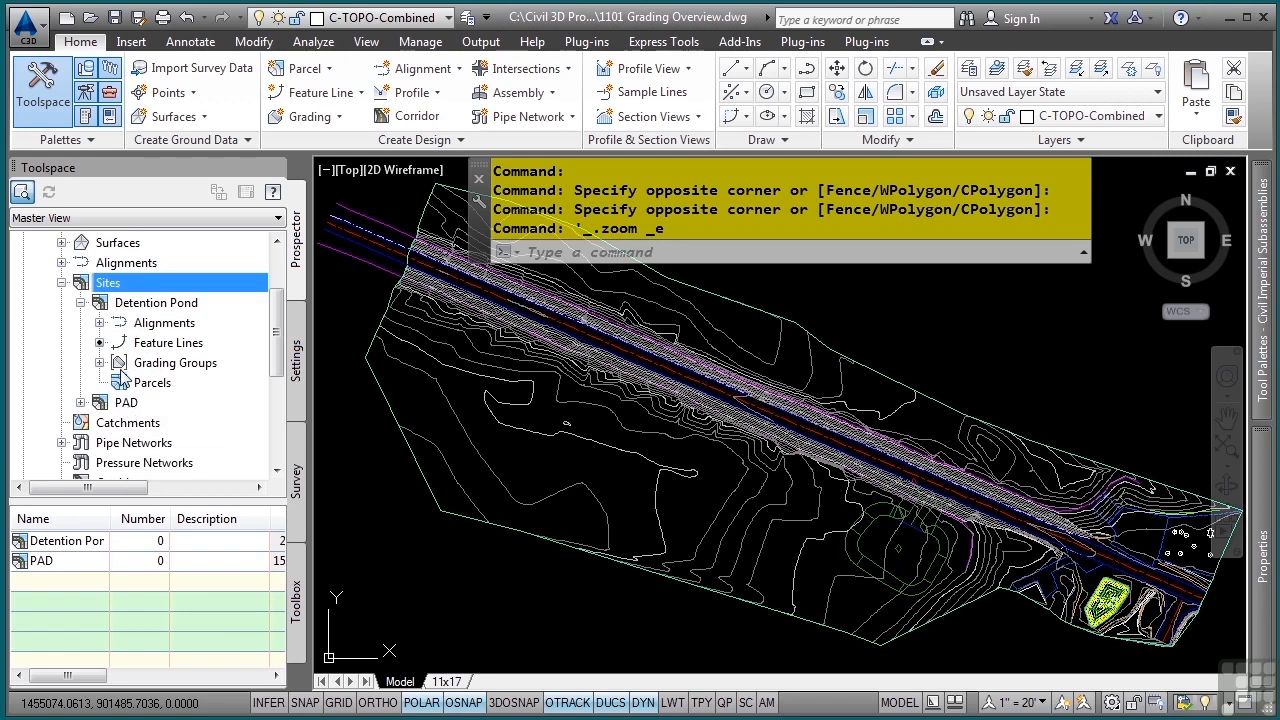
pyautogui.moveTo(162, 362)
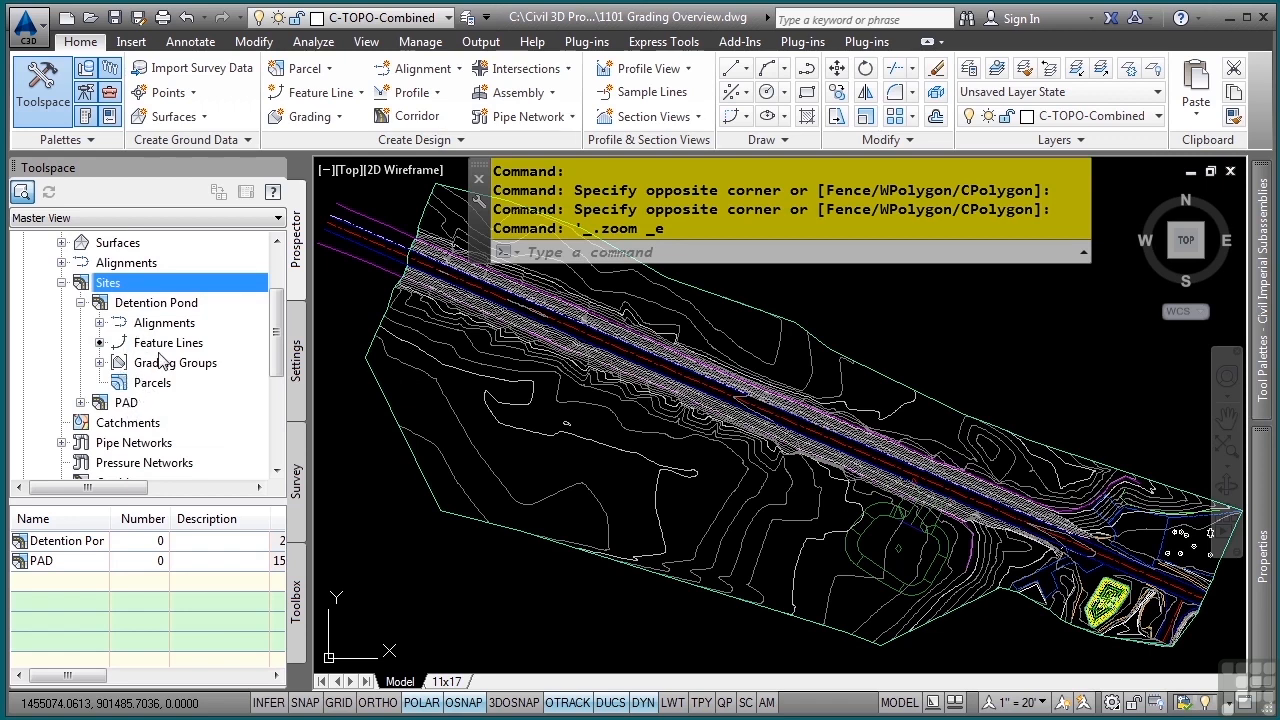
pyautogui.click(168, 342)
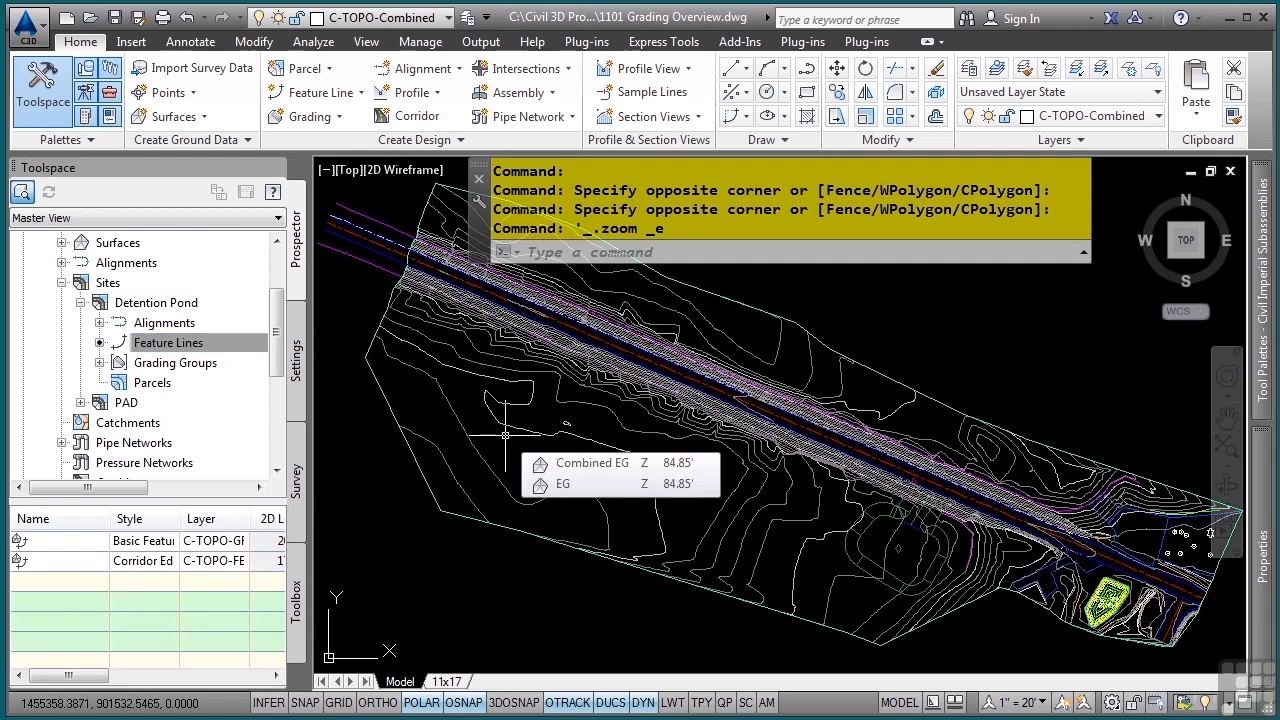
pyautogui.click(168, 342)
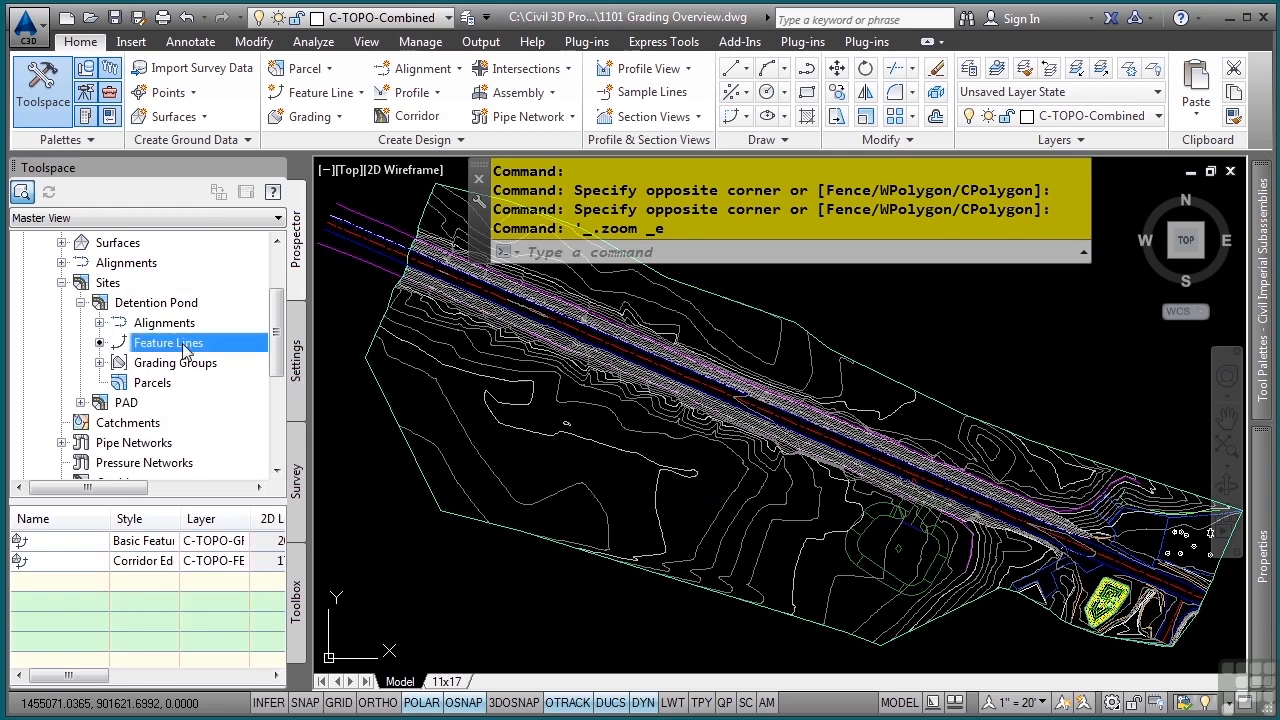
pyautogui.moveTo(162, 374)
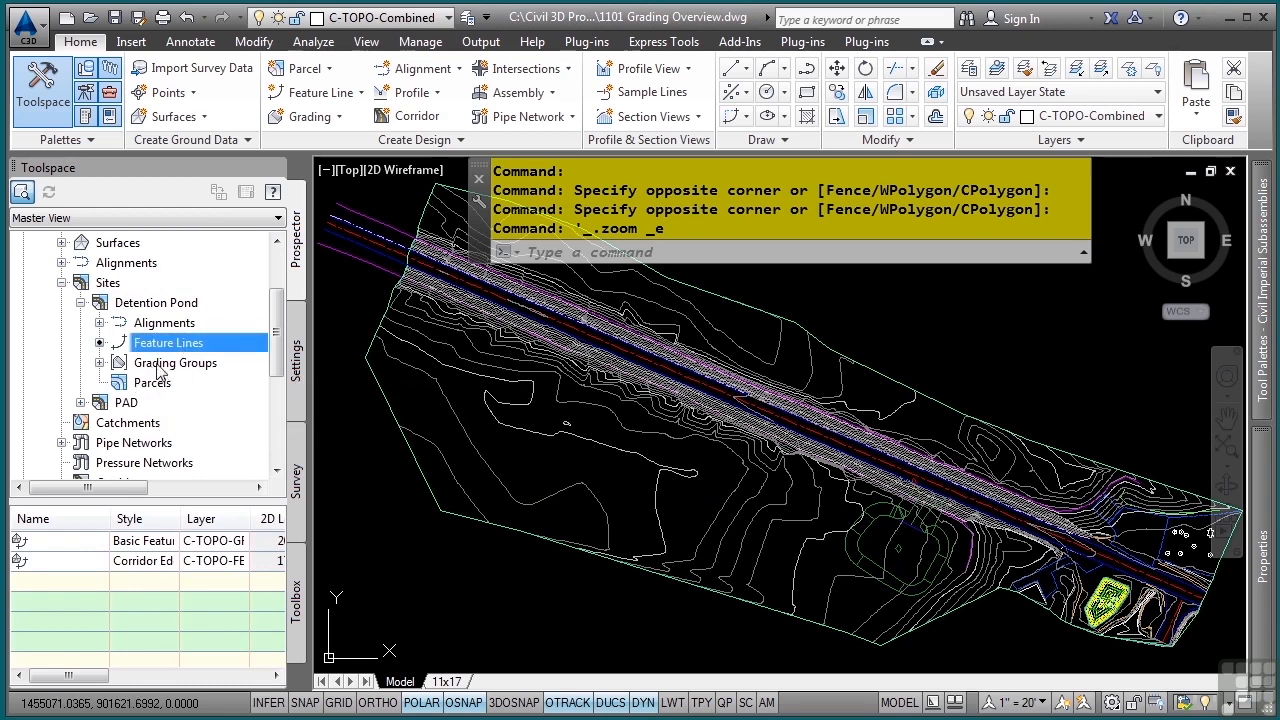
pyautogui.moveTo(156, 370)
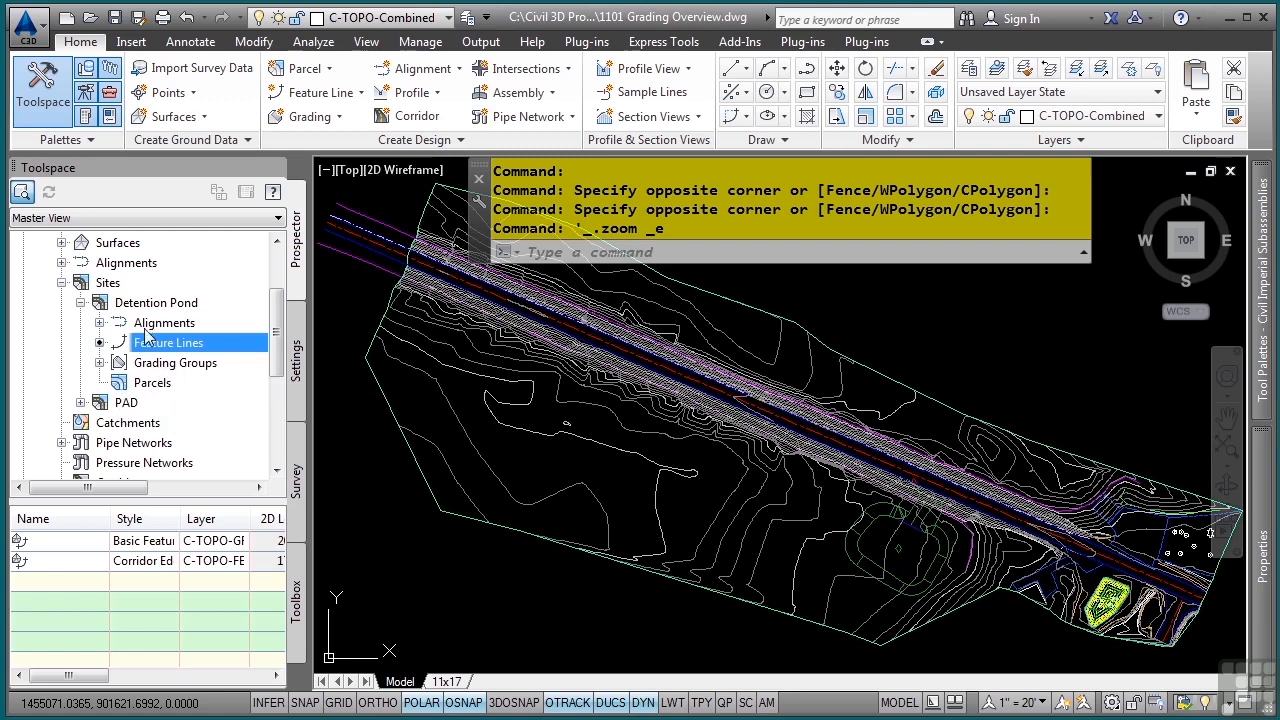
# - Zoom the drawing to the PAD site from its Prospector shortcut menu
pyautogui.rightClick(126, 402)
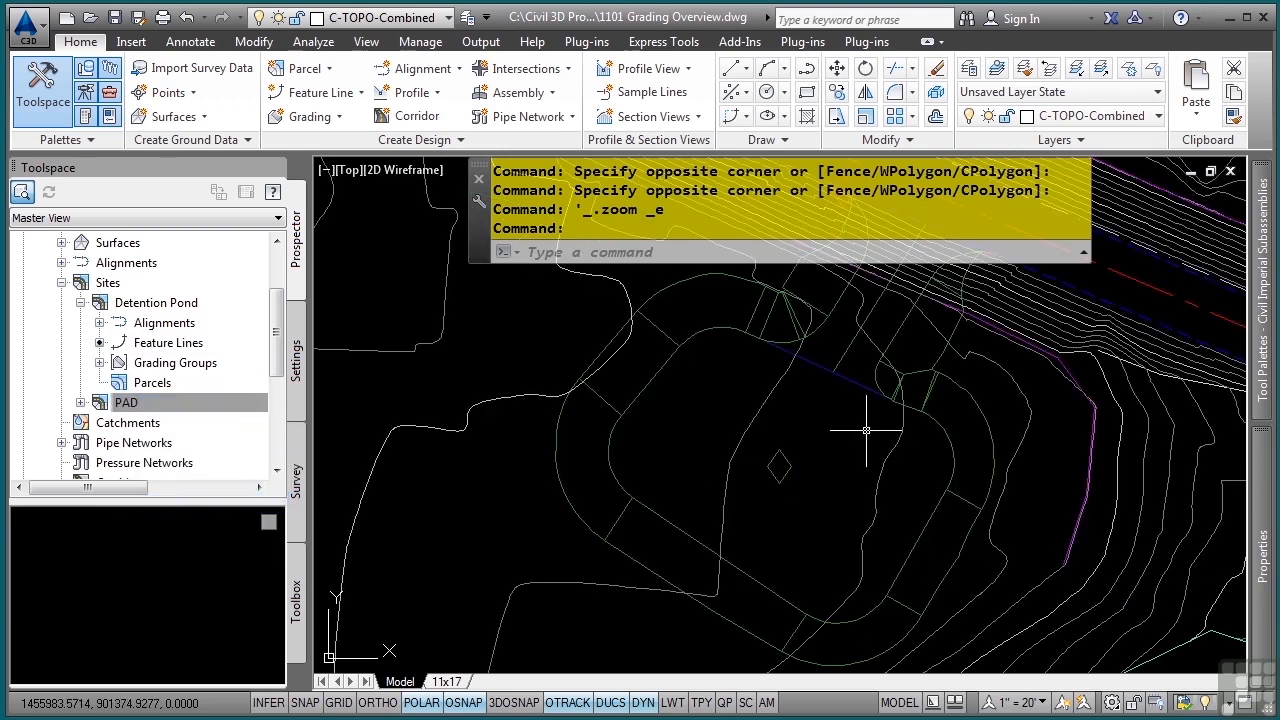
pyautogui.moveTo(826, 416)
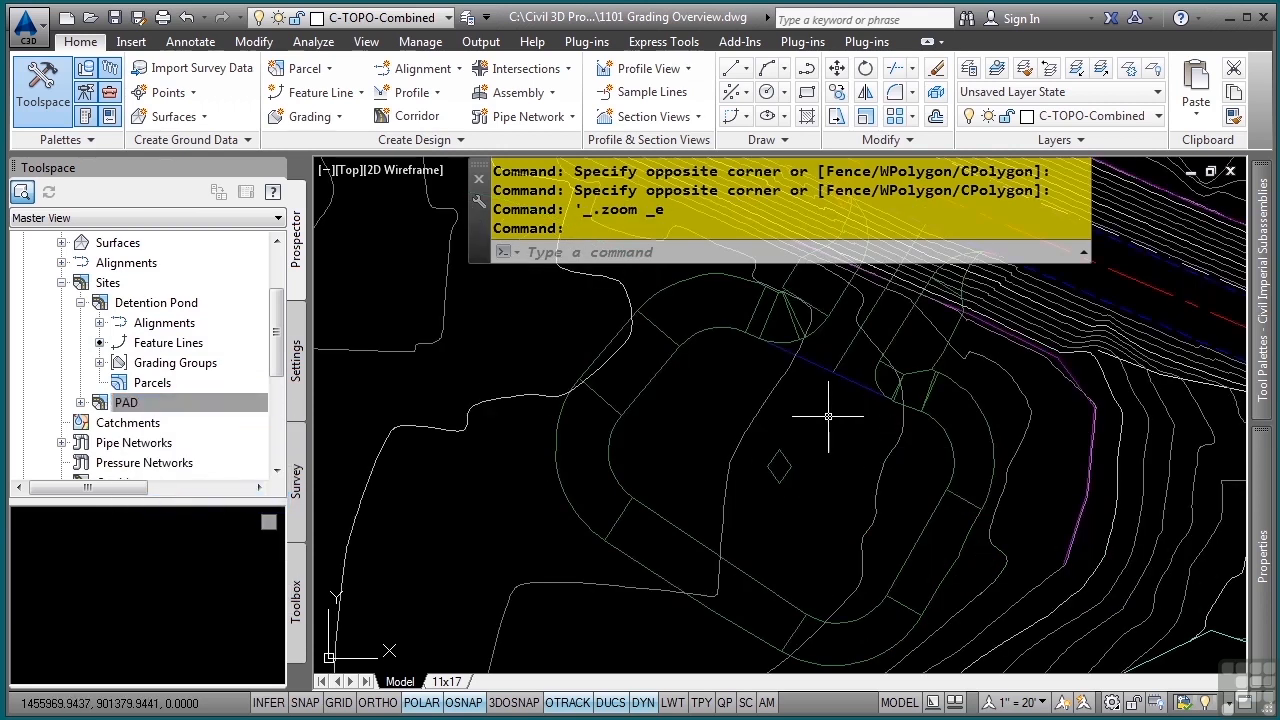
pyautogui.moveTo(788, 412)
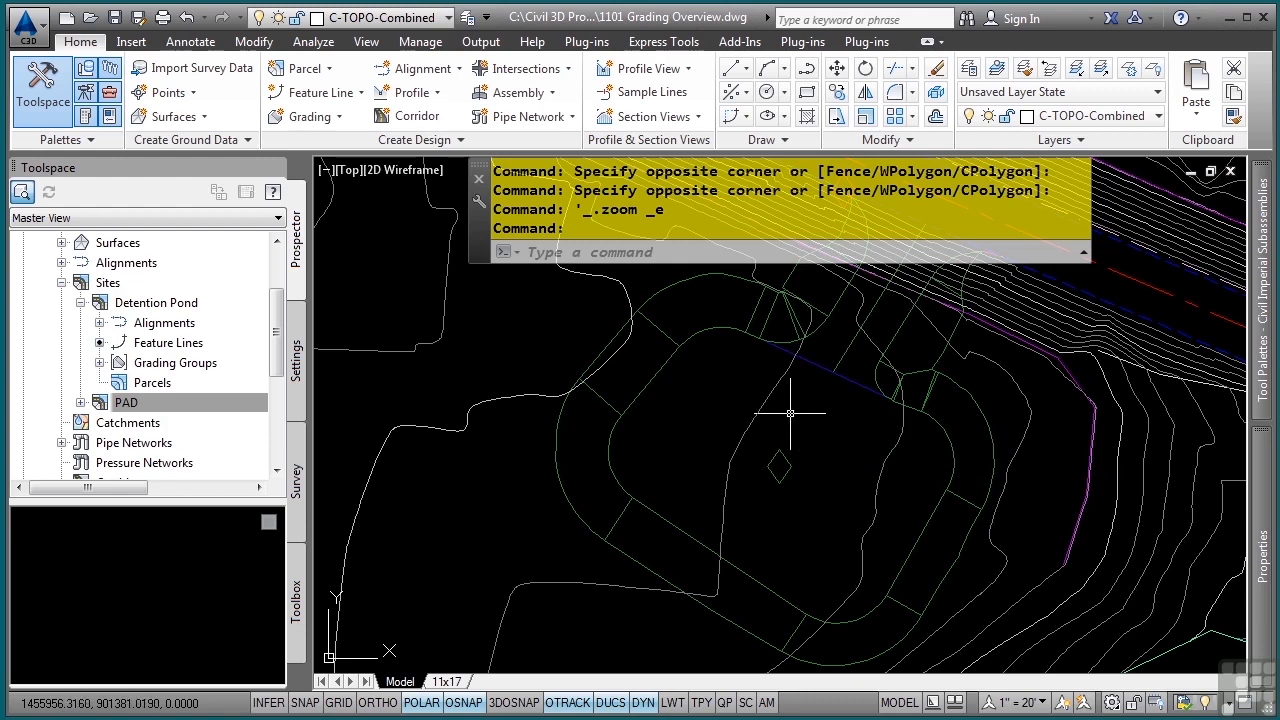
pyautogui.moveTo(848, 352)
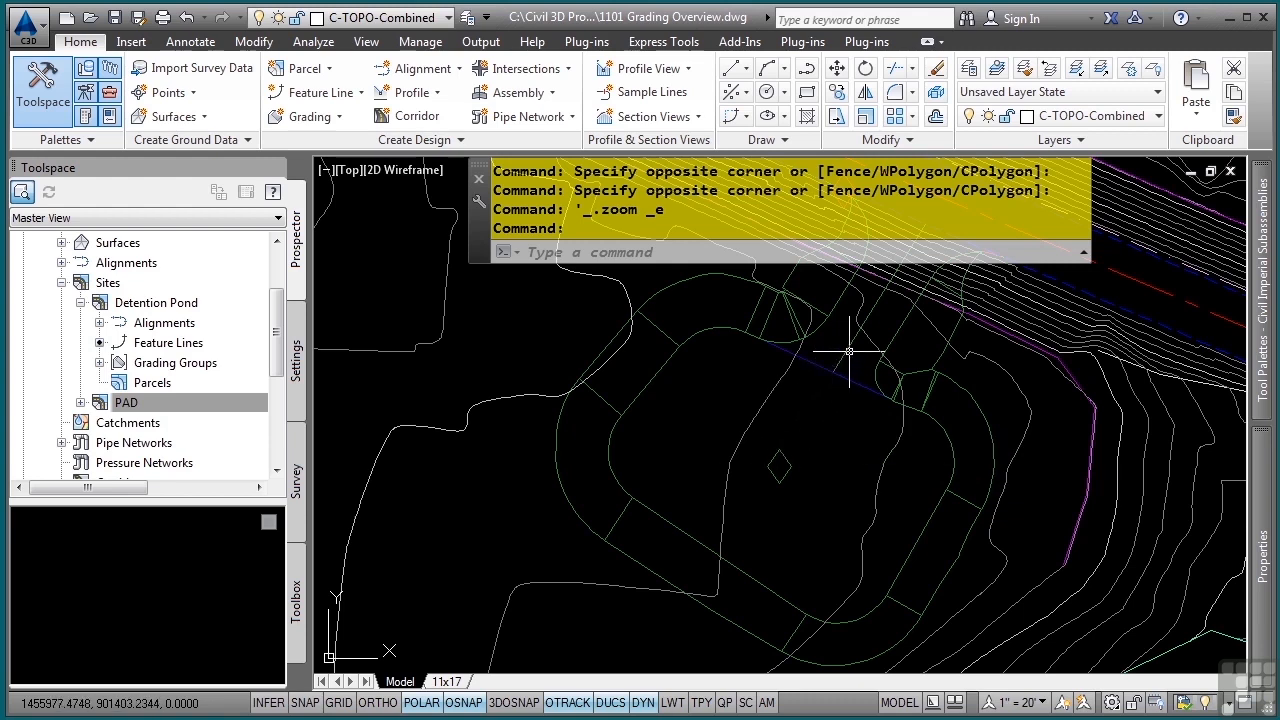
pyautogui.click(800, 370)
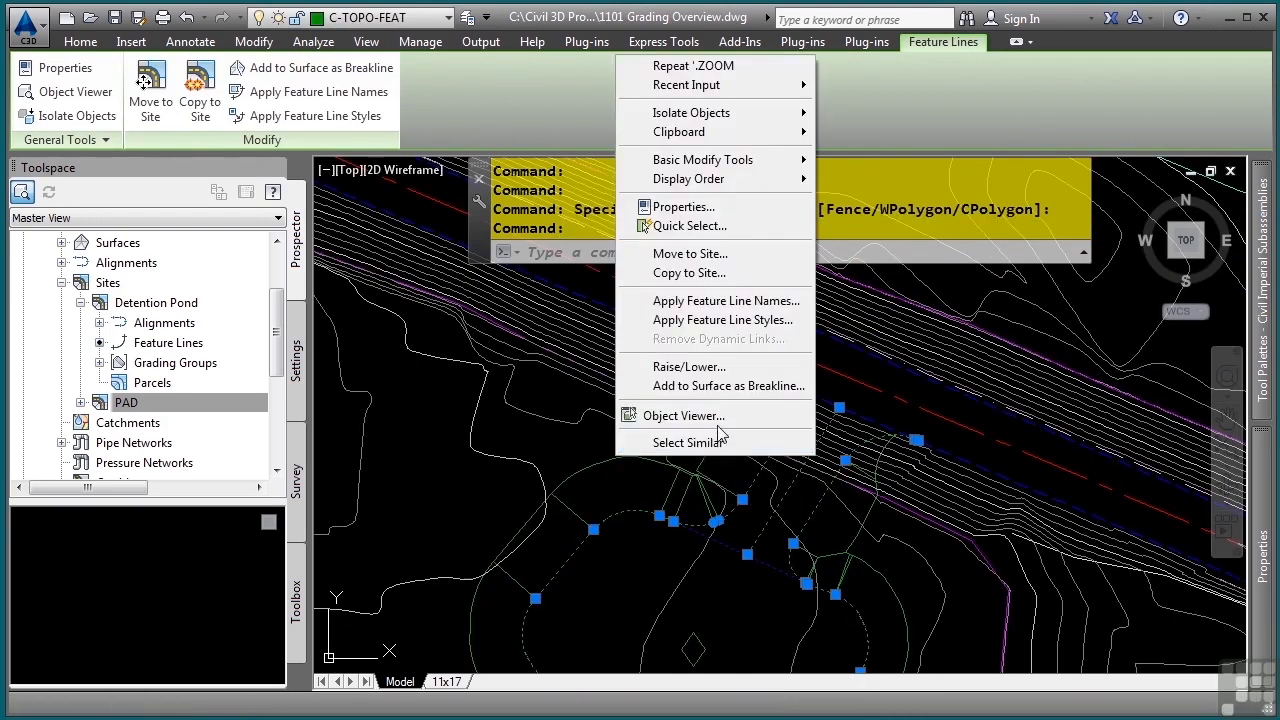
pyautogui.click(682, 414)
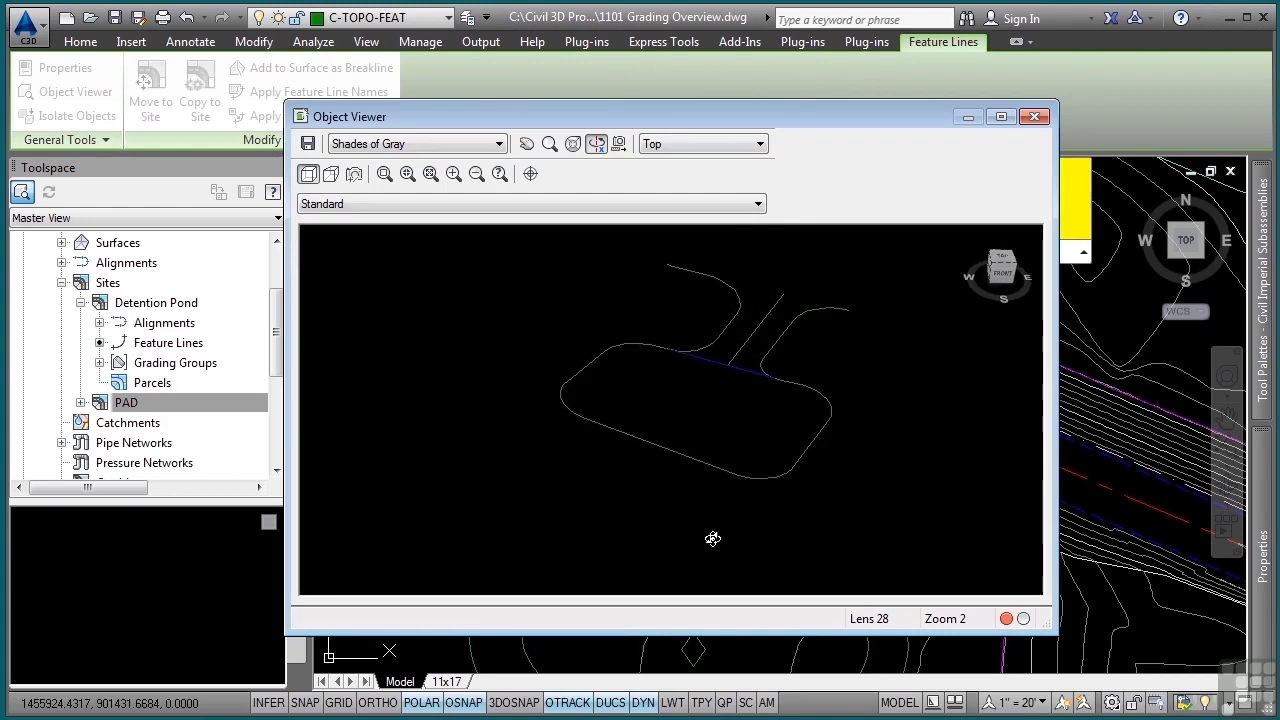
pyautogui.moveTo(712, 540); pyautogui.dragTo(738, 380)
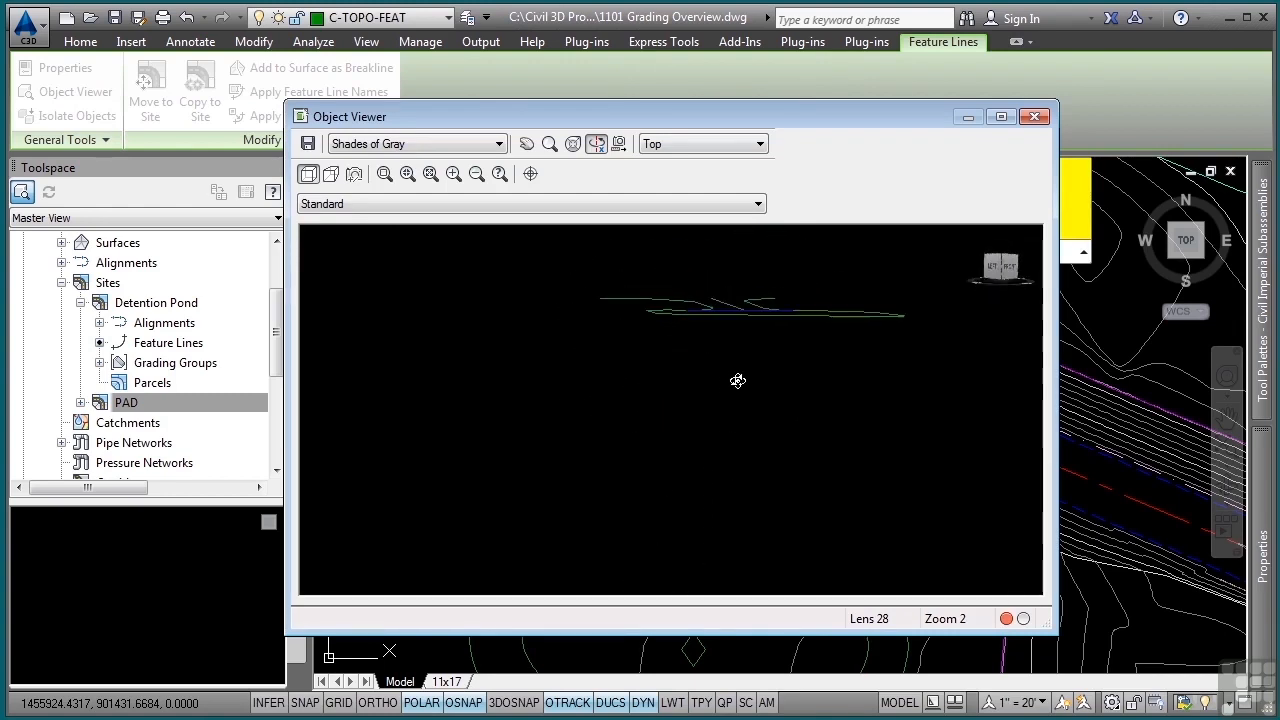
pyautogui.click(1034, 116)
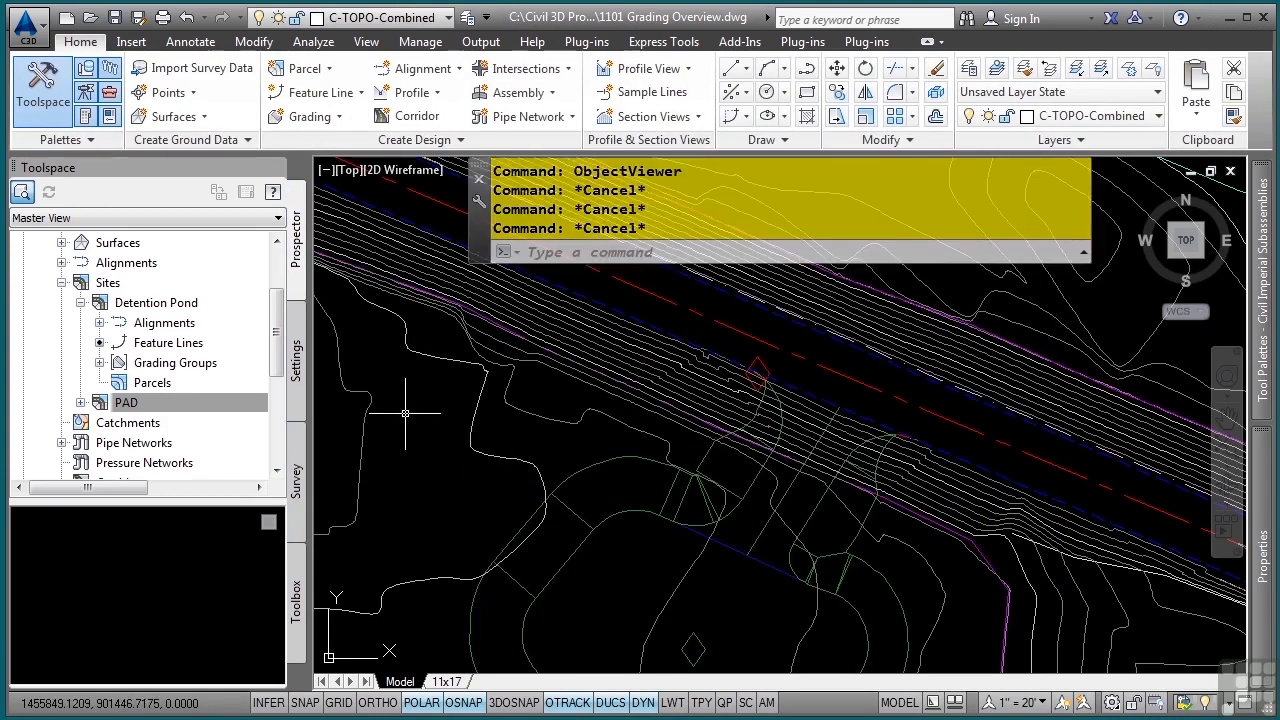
# - Browse General > Multipurpose Styles > Feature Line Styles in Settings, then return to Prospector
pyautogui.click(296, 360)
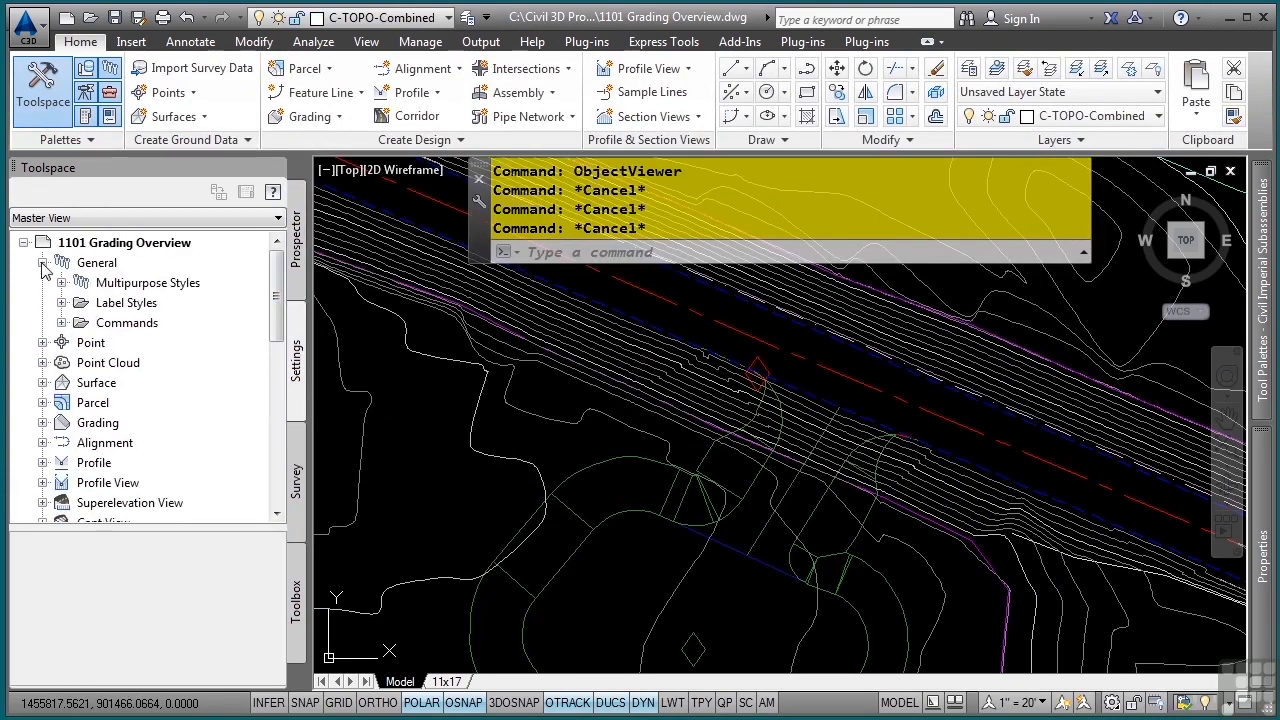
pyautogui.click(60, 282)
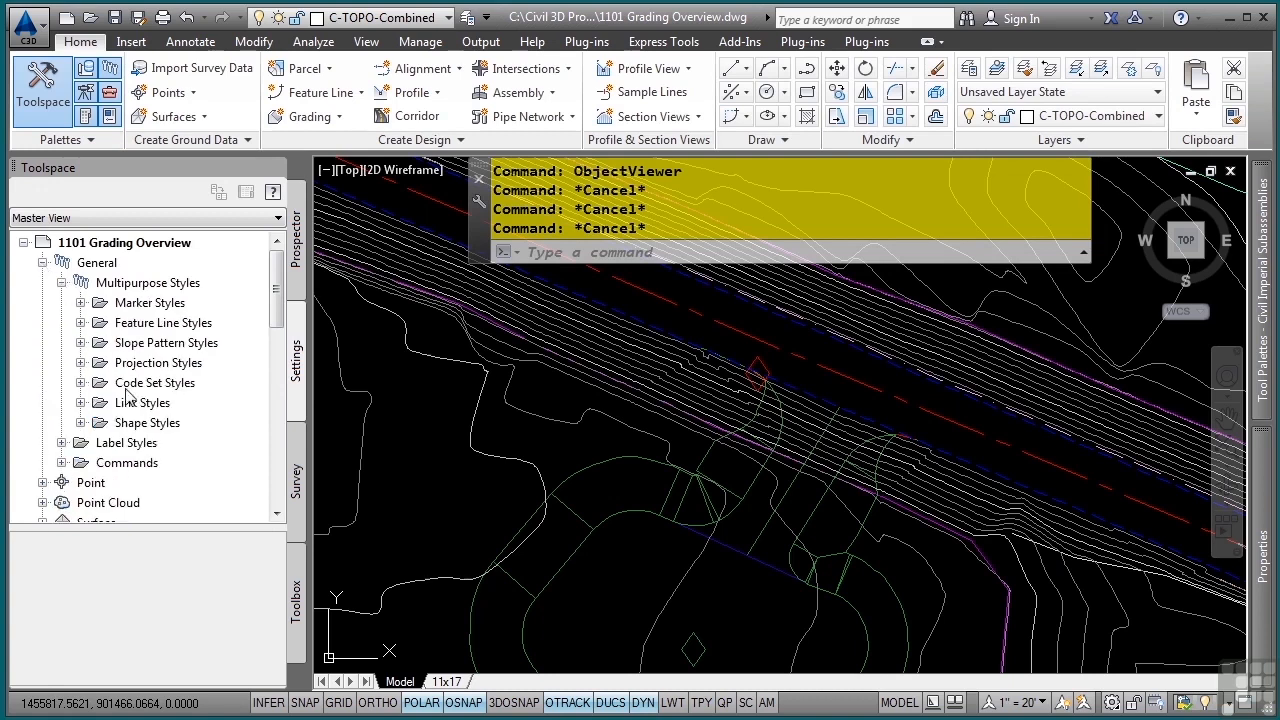
pyautogui.click(84, 322)
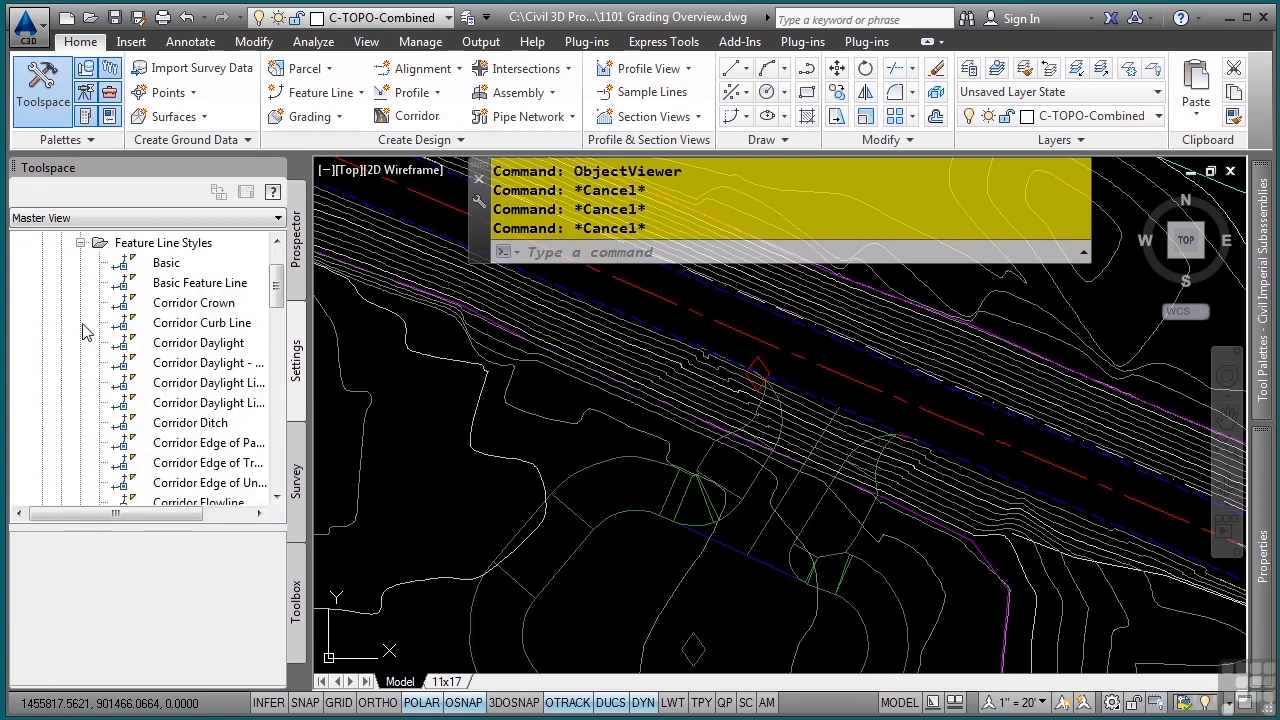
pyautogui.click(82, 242)
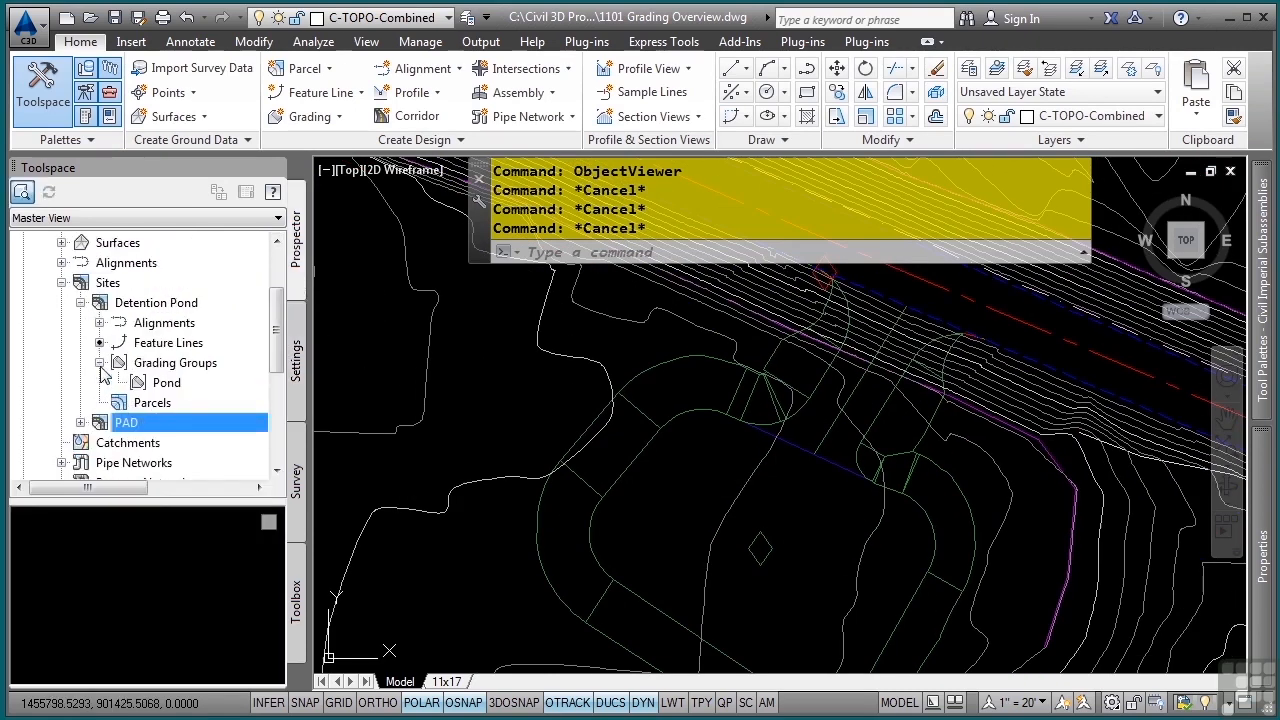
# - Zoom to the PAD site's PAD grading group and select its gradings in the drawing
pyautogui.click(166, 382)
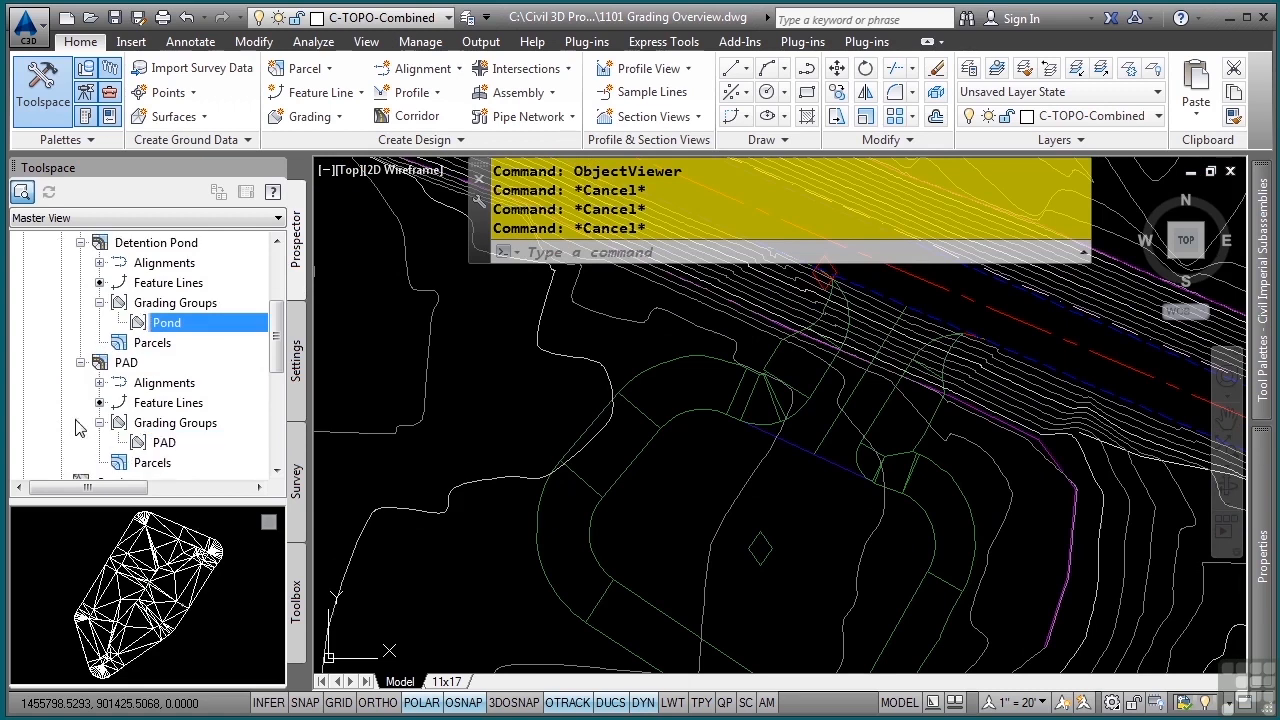
pyautogui.moveTo(164, 444)
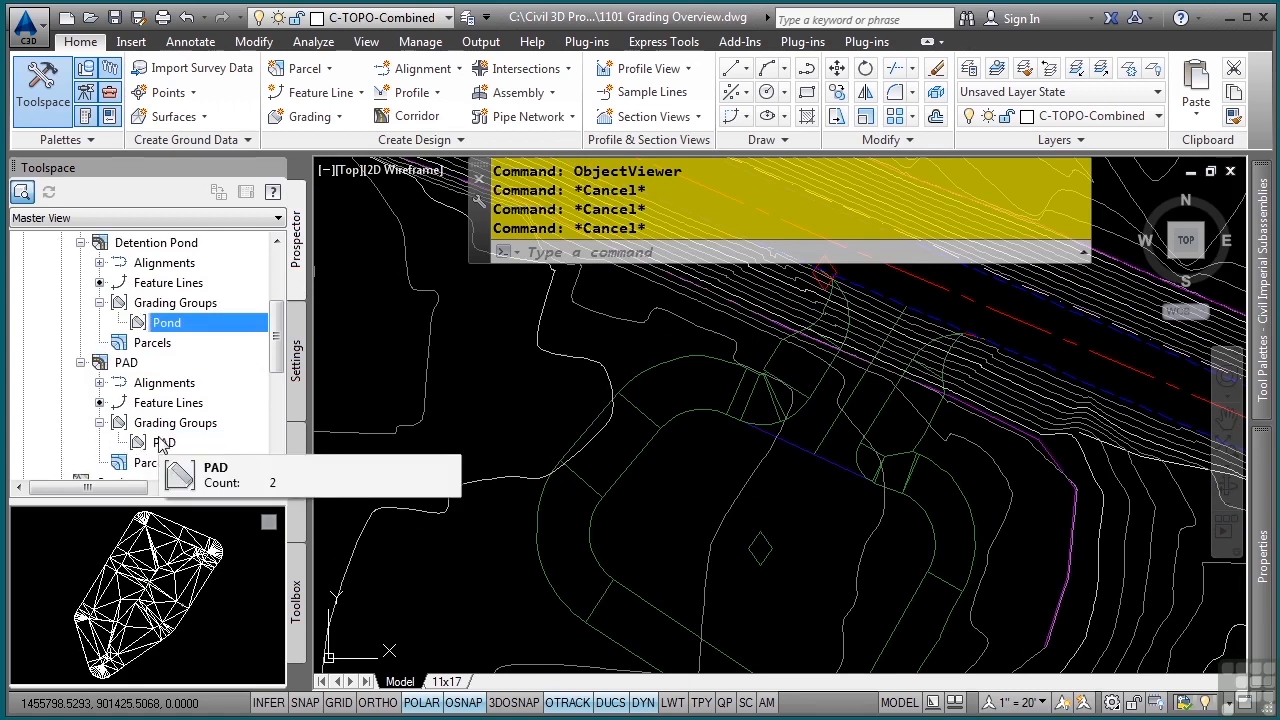
pyautogui.rightClick(164, 442)
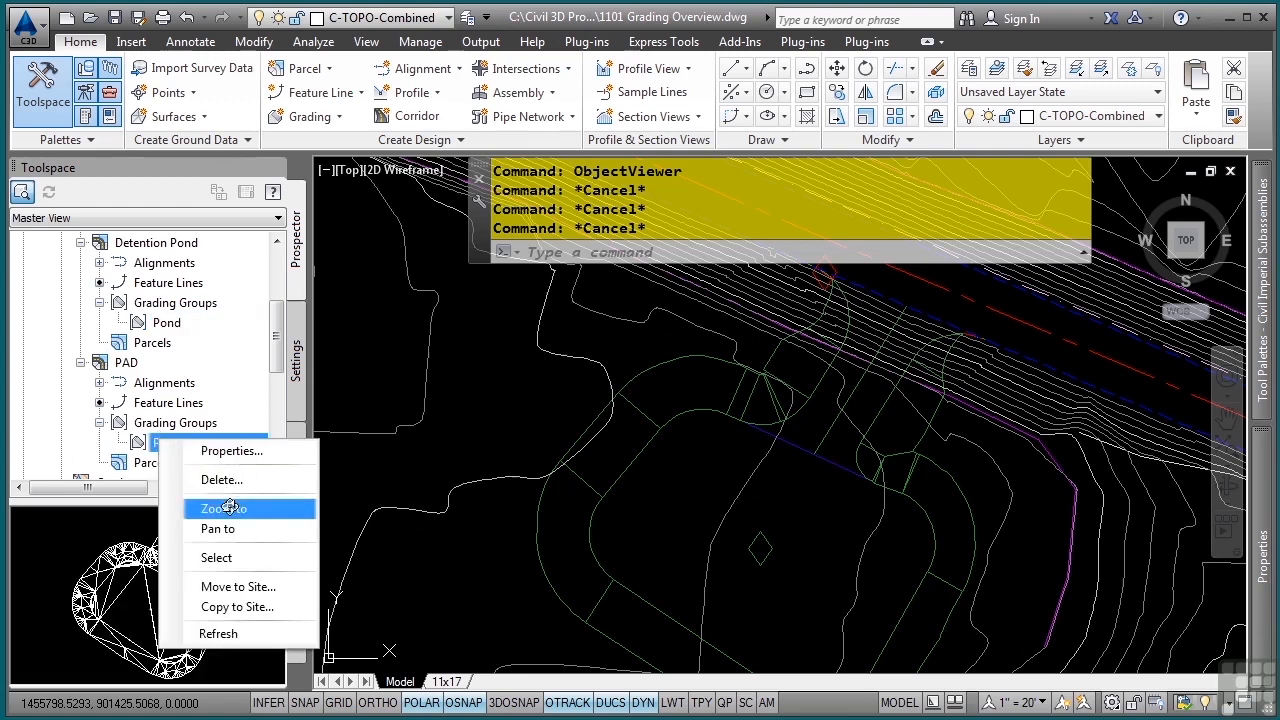
pyautogui.click(220, 508)
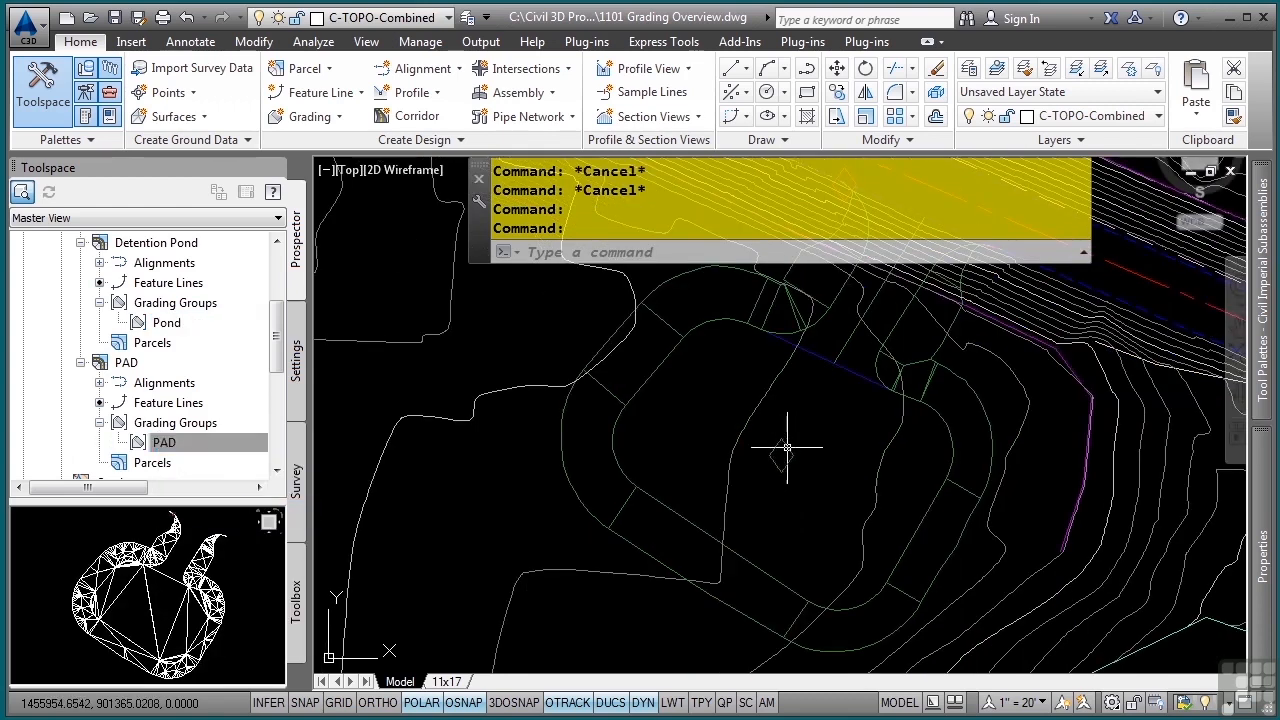
pyautogui.click(782, 456)
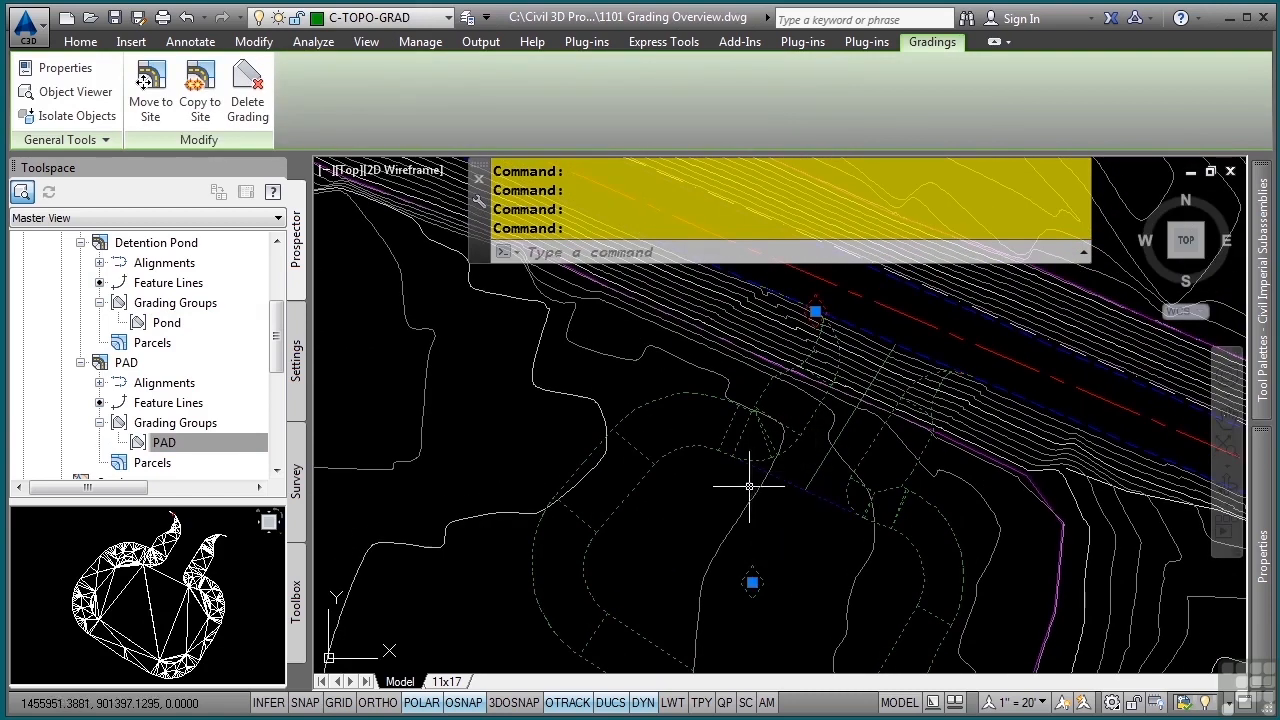
pyautogui.moveTo(56, 68)
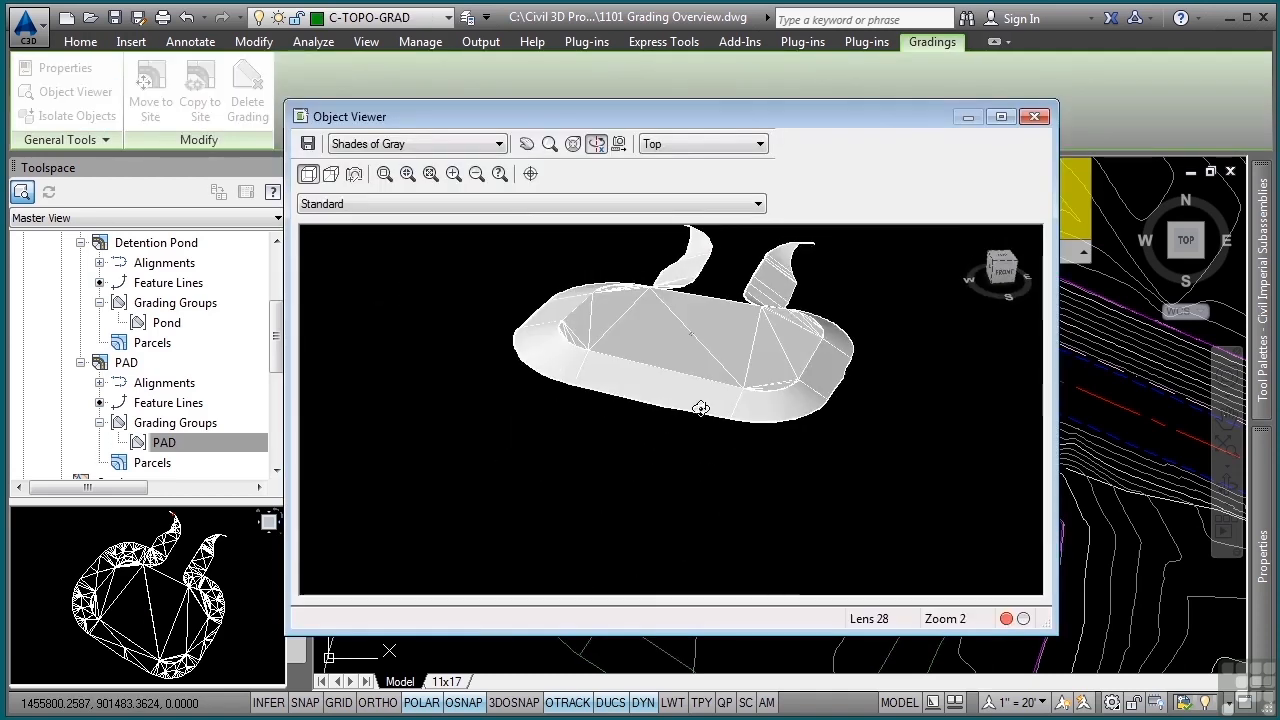
pyautogui.moveTo(700, 408); pyautogui.dragTo(588, 400)
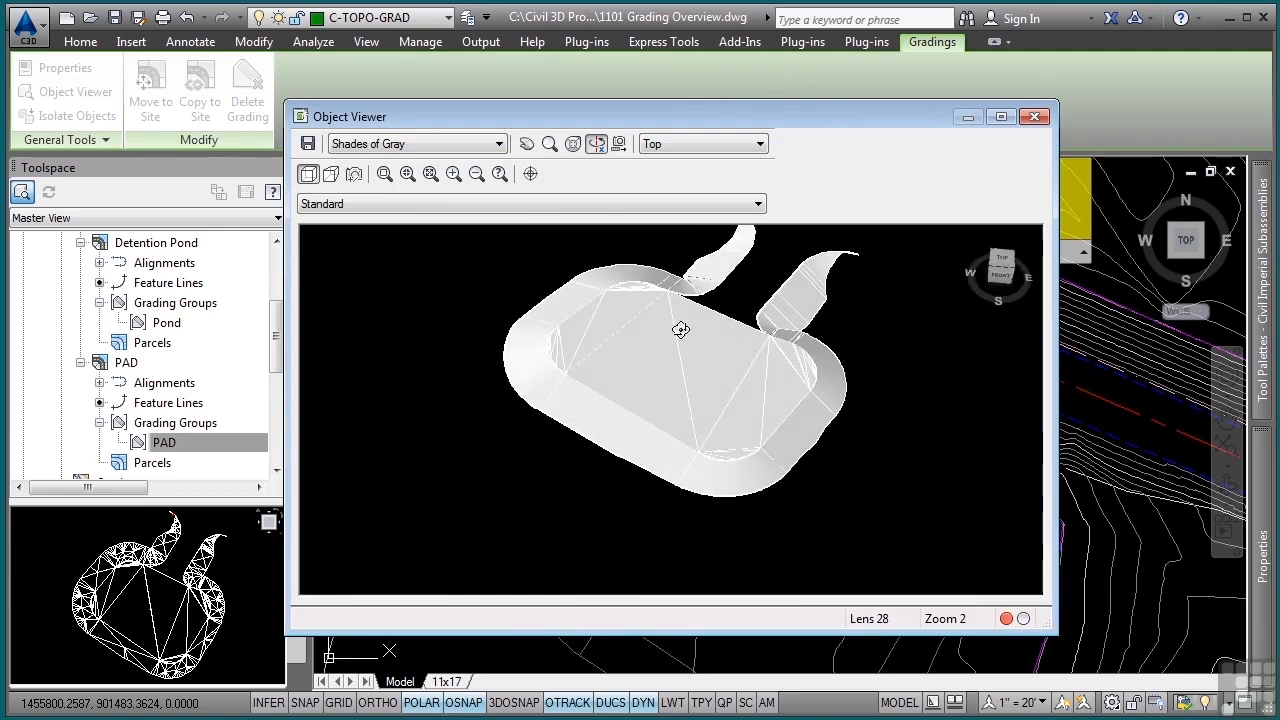
pyautogui.click(1034, 116)
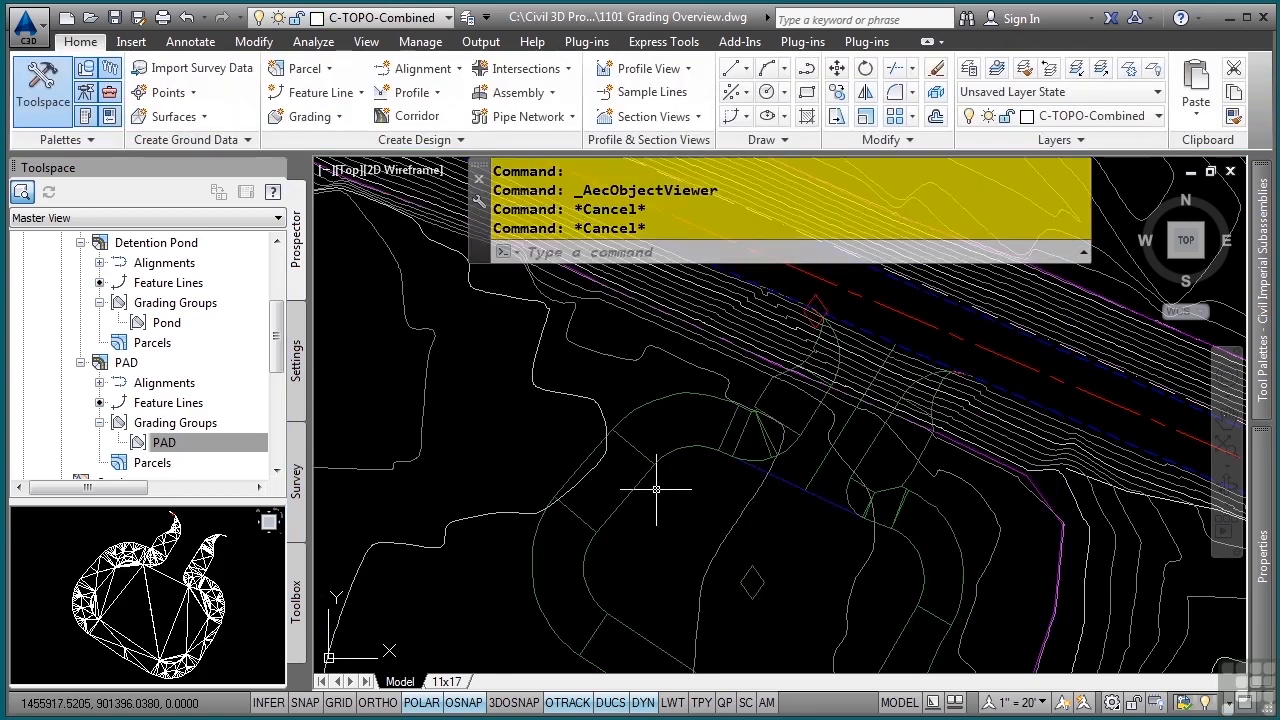
pyautogui.moveTo(708, 532)
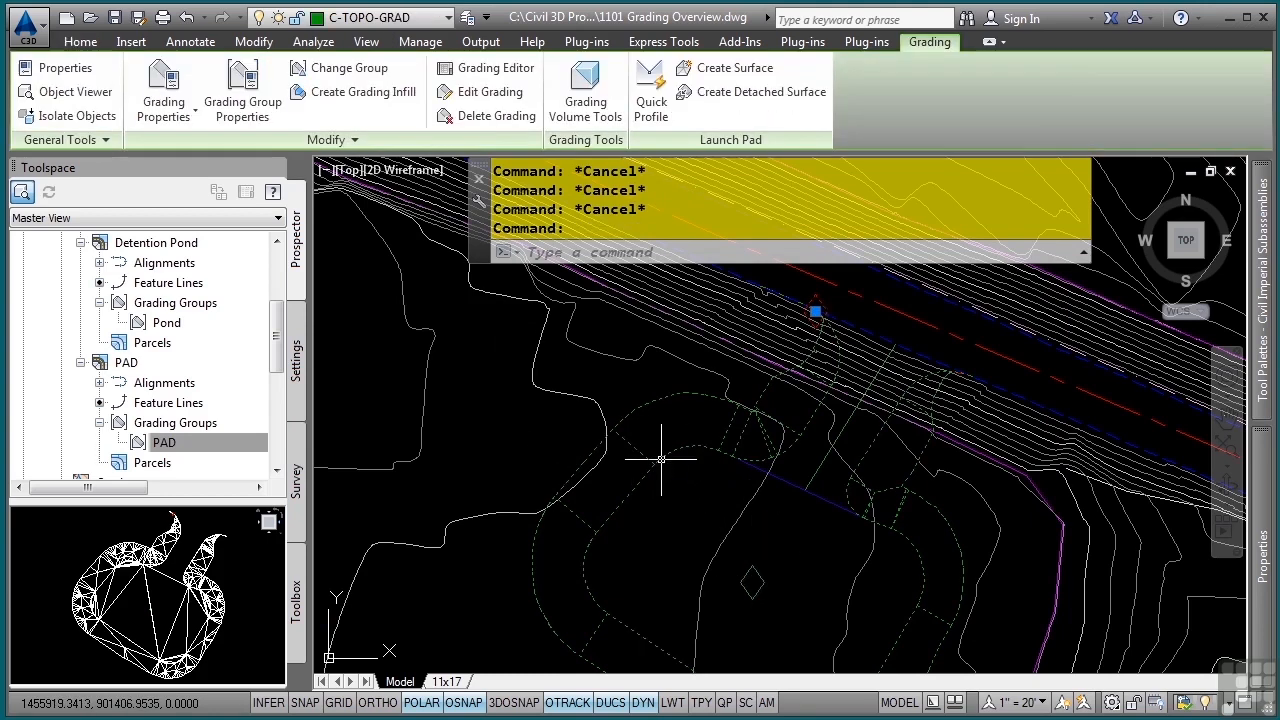
pyautogui.moveTo(518, 298)
pyautogui.write('4')
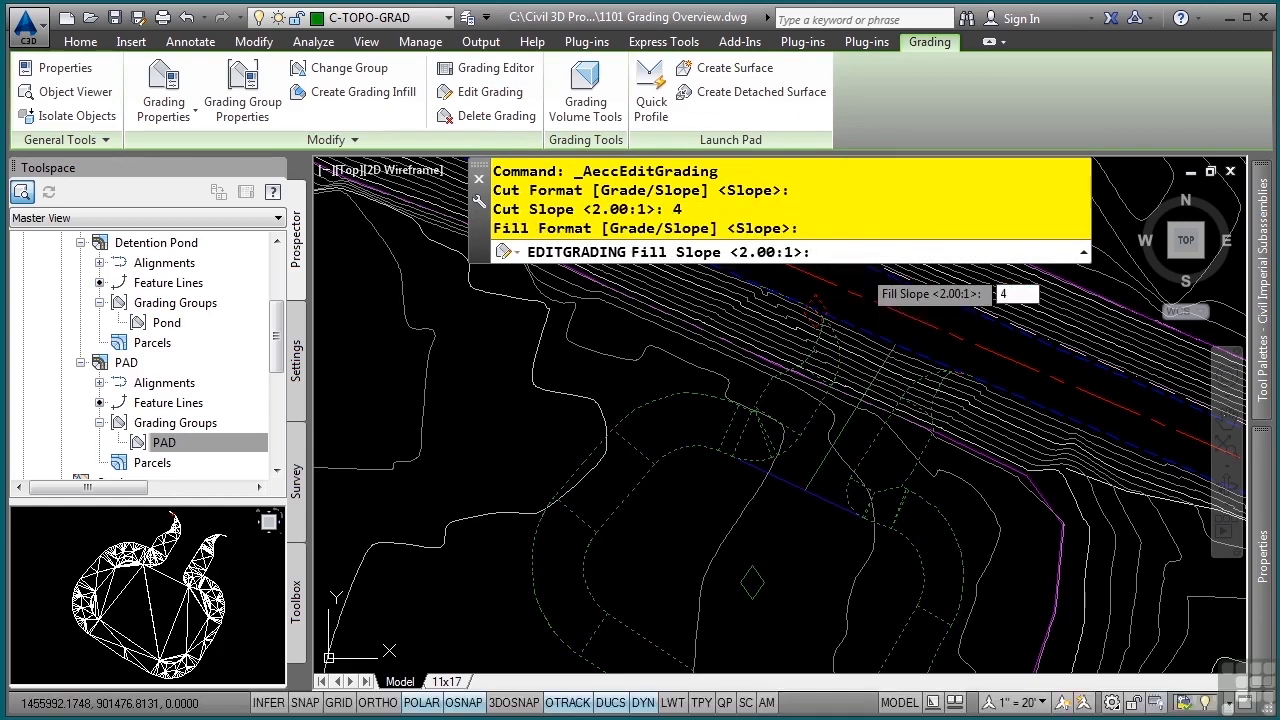
# - Confirm 4:1 for the PAD grading's cut and fill slopes in Edit Grading
pyautogui.press('Enter')
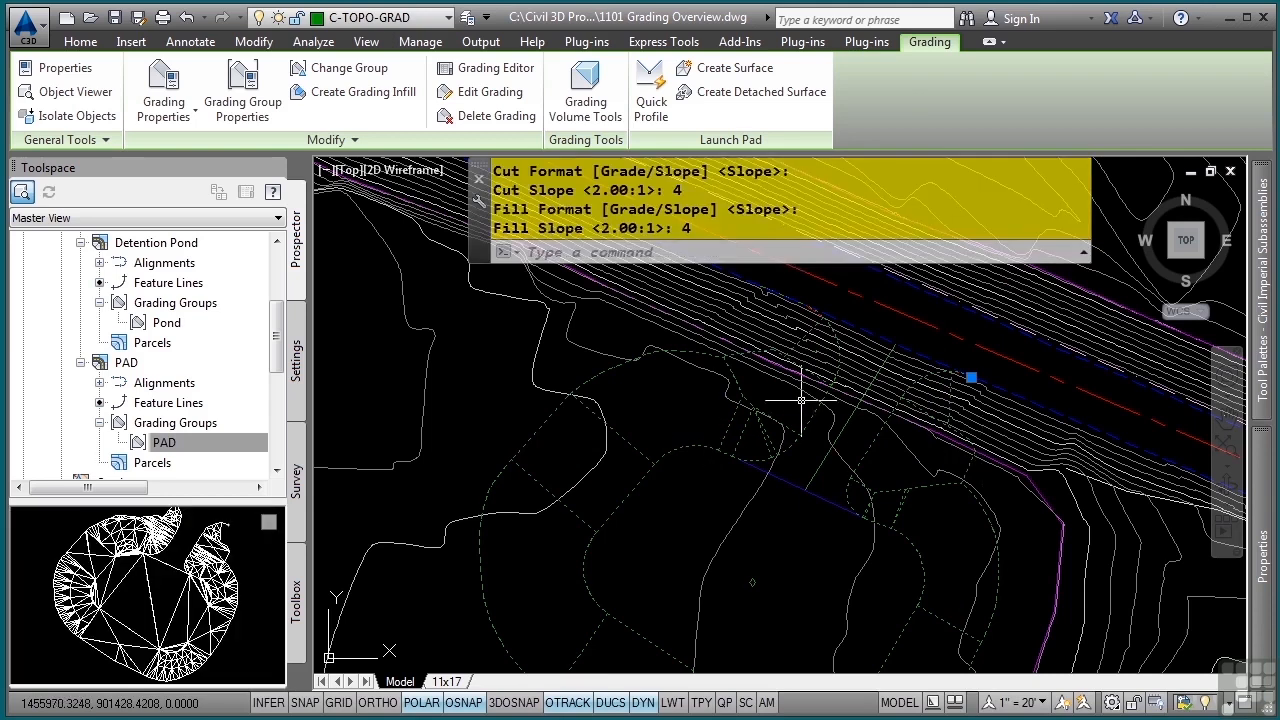
pyautogui.moveTo(646, 436)
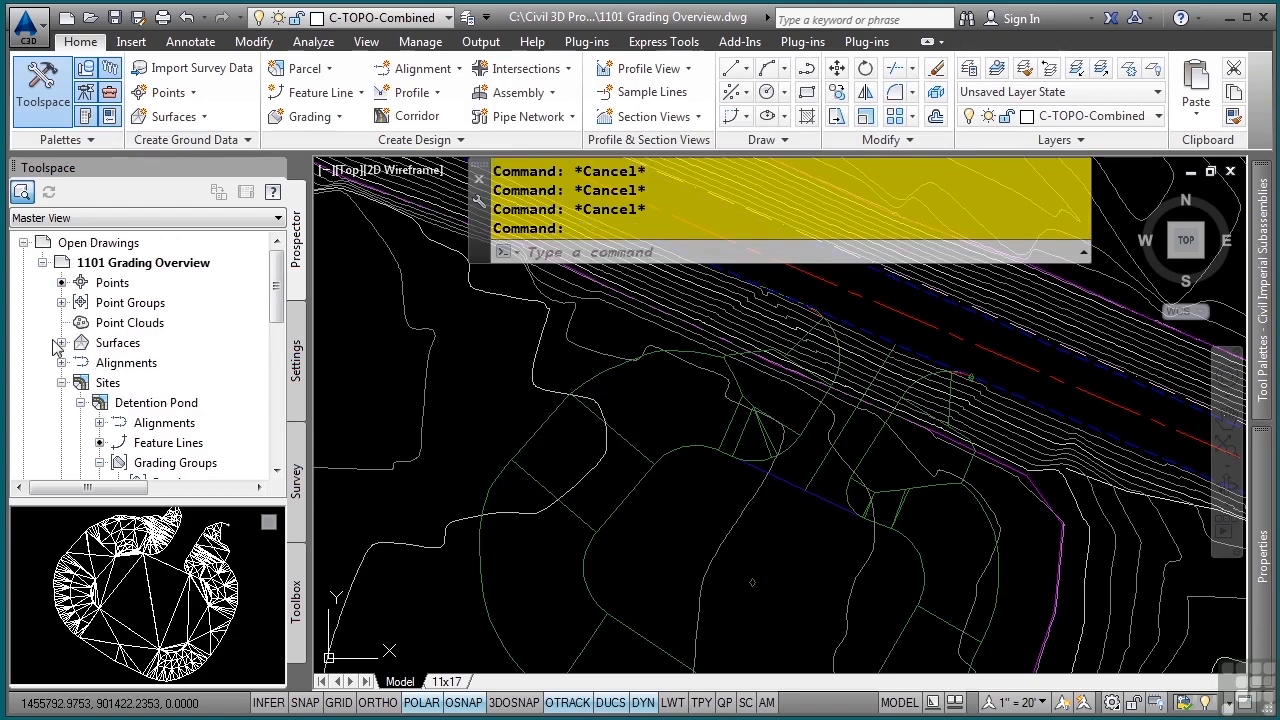
# - Change the PAD surface style from _No Display to a contour style in Surface Properties
pyautogui.click(64, 342)
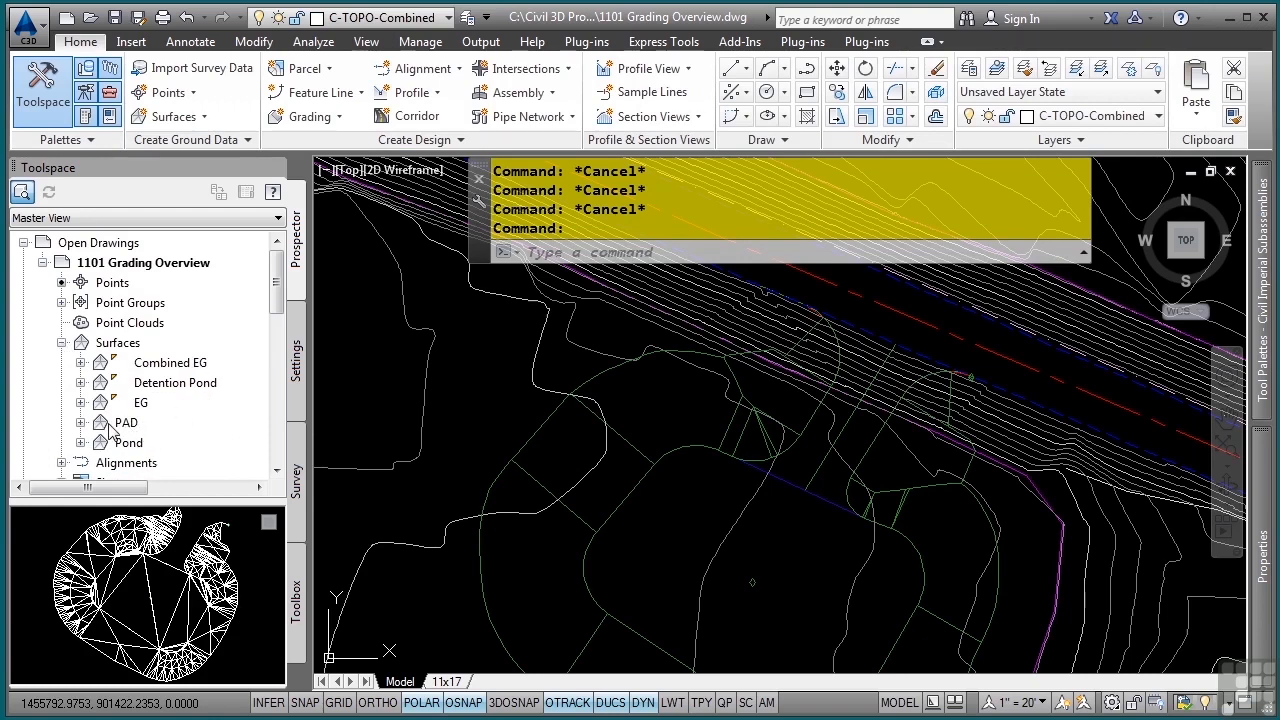
pyautogui.rightClick(128, 422)
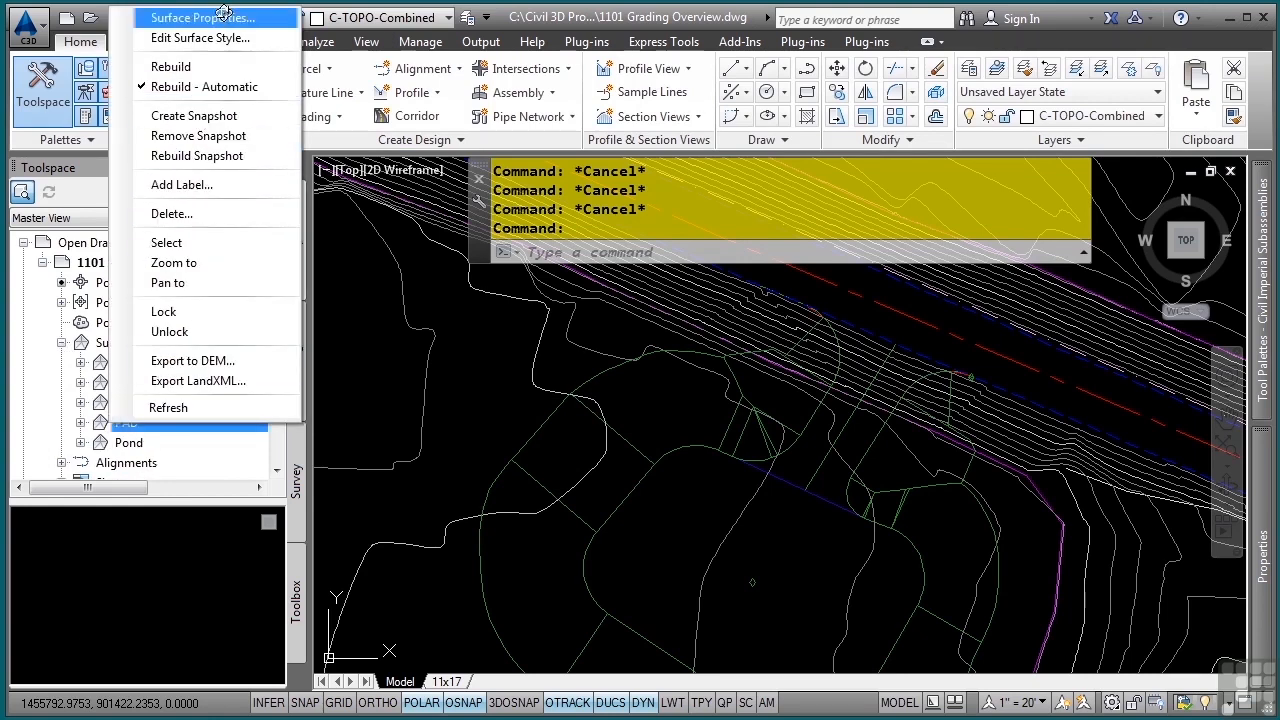
pyautogui.click(200, 18)
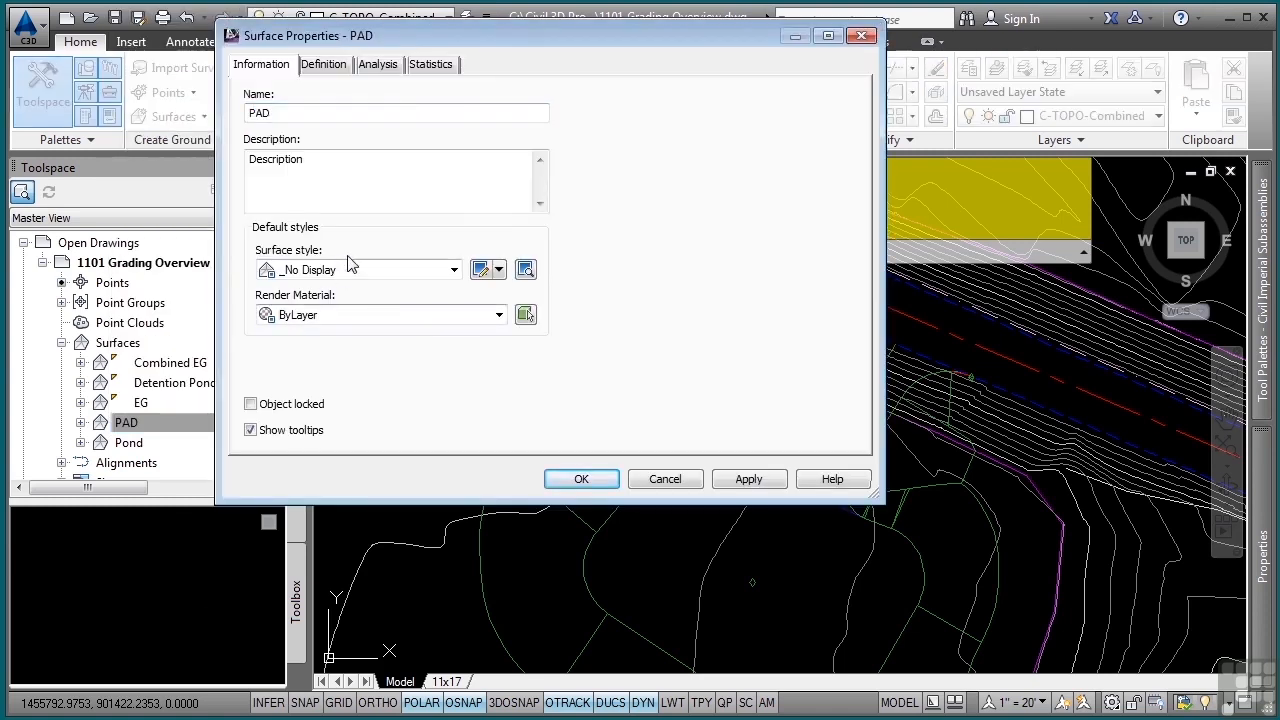
pyautogui.click(452, 268)
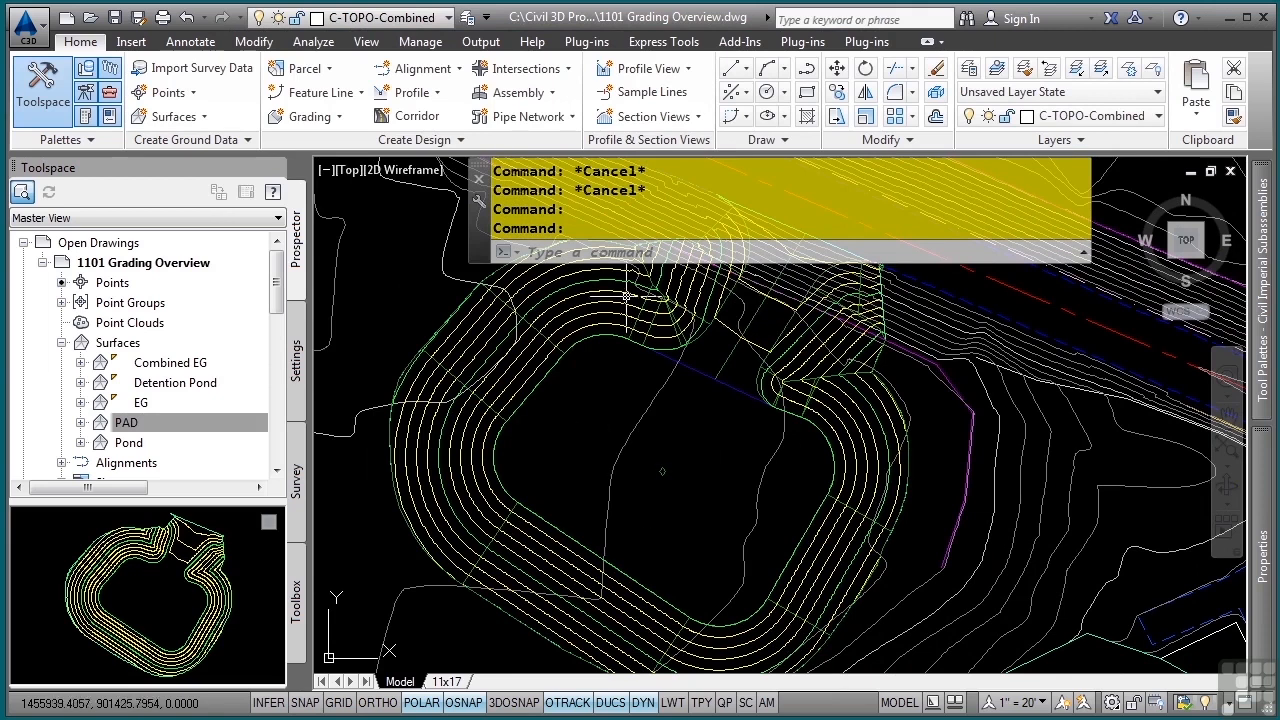
pyautogui.moveTo(512, 326)
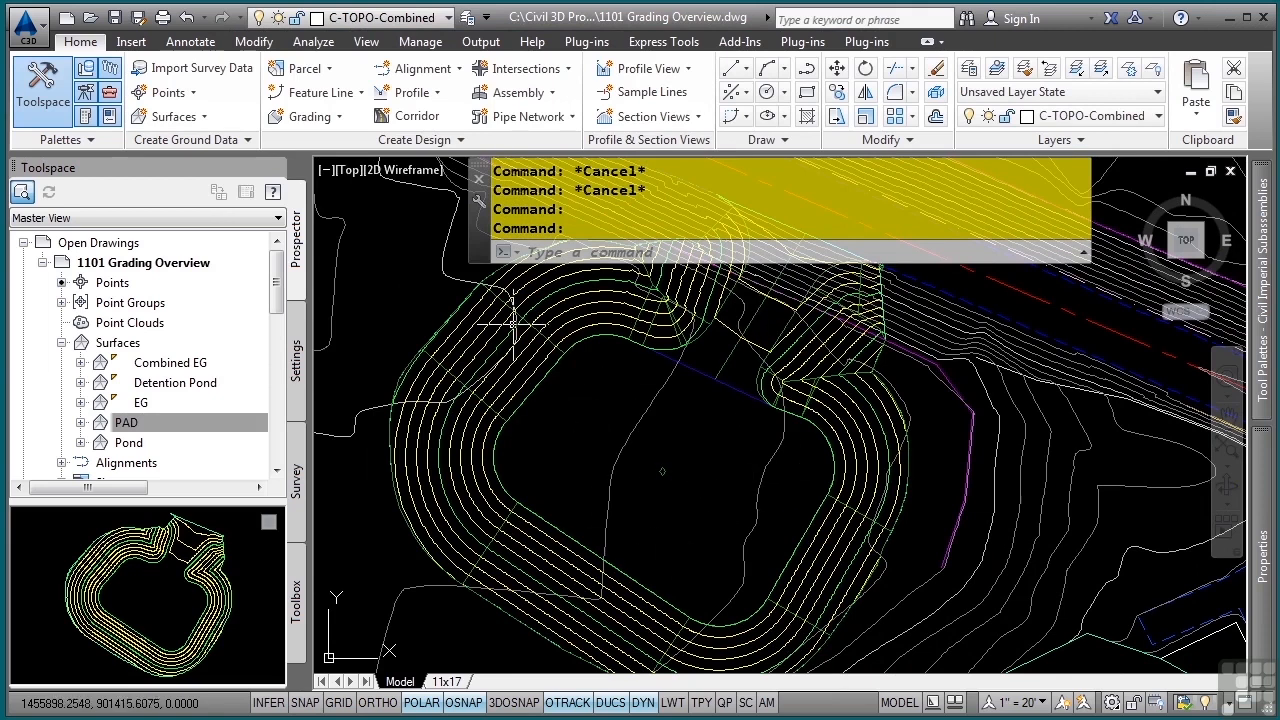
pyautogui.moveTo(710, 358)
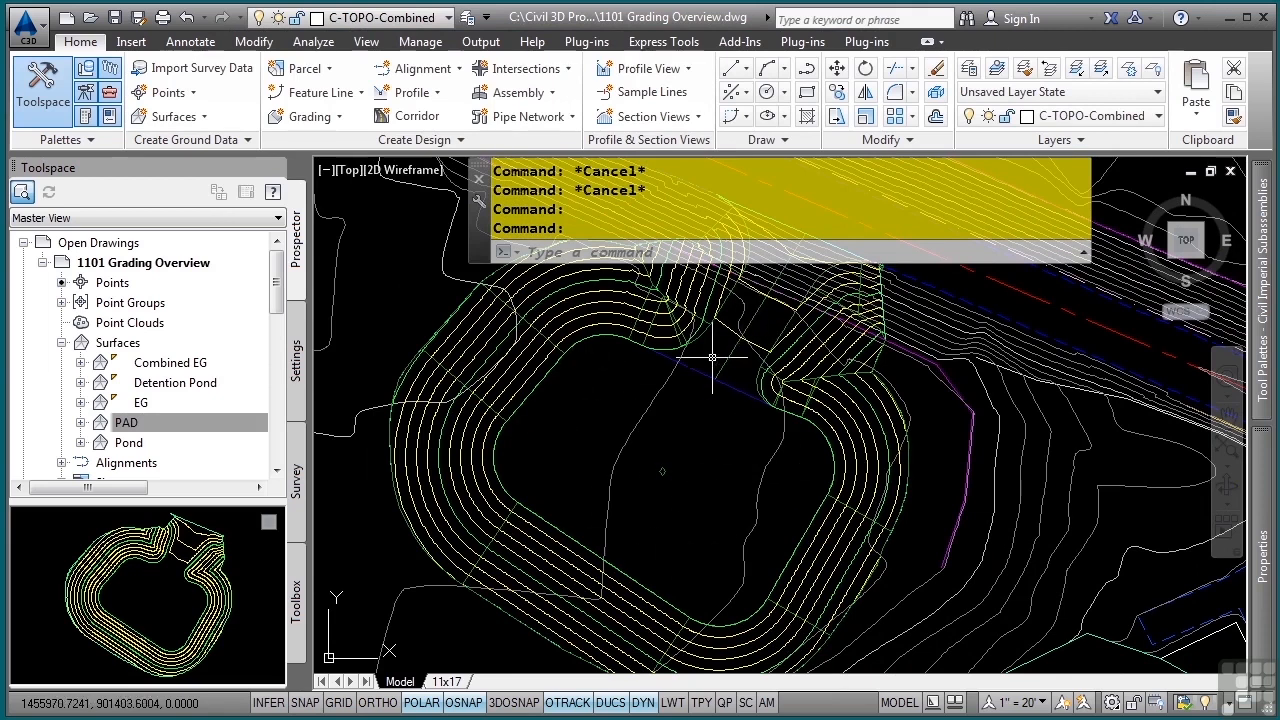
pyautogui.moveTo(724, 364)
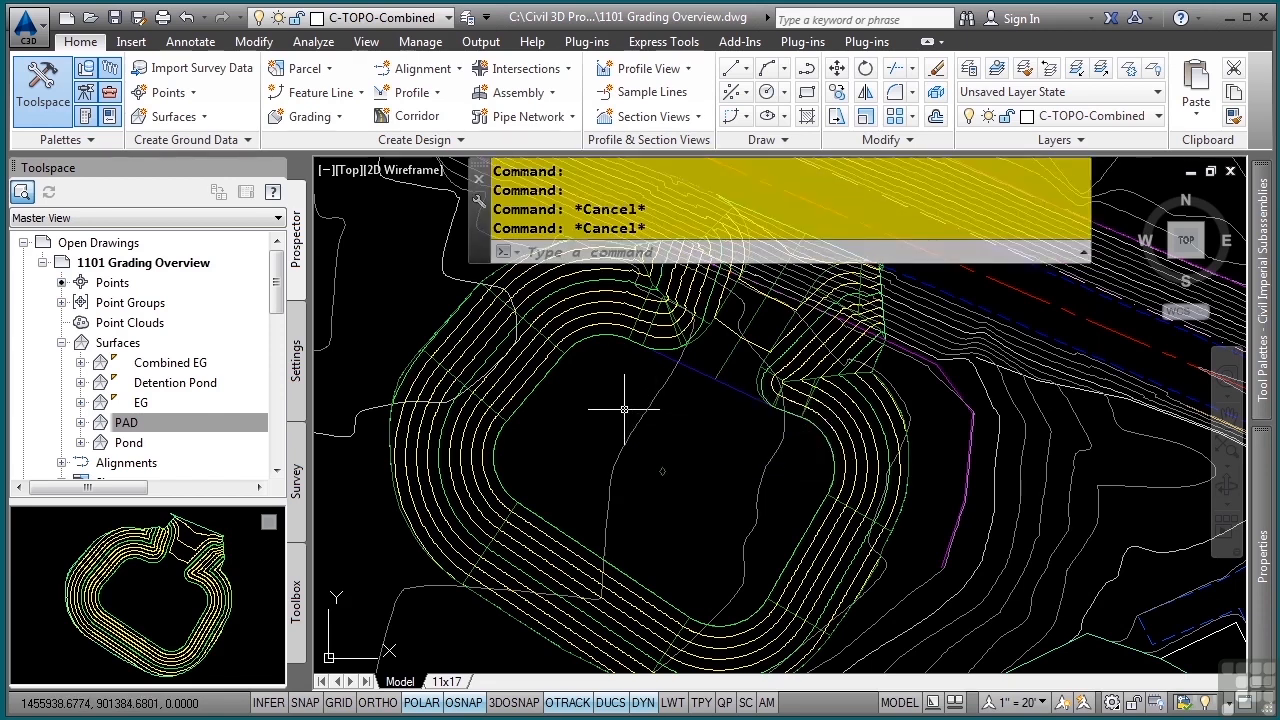
pyautogui.moveTo(312, 370)
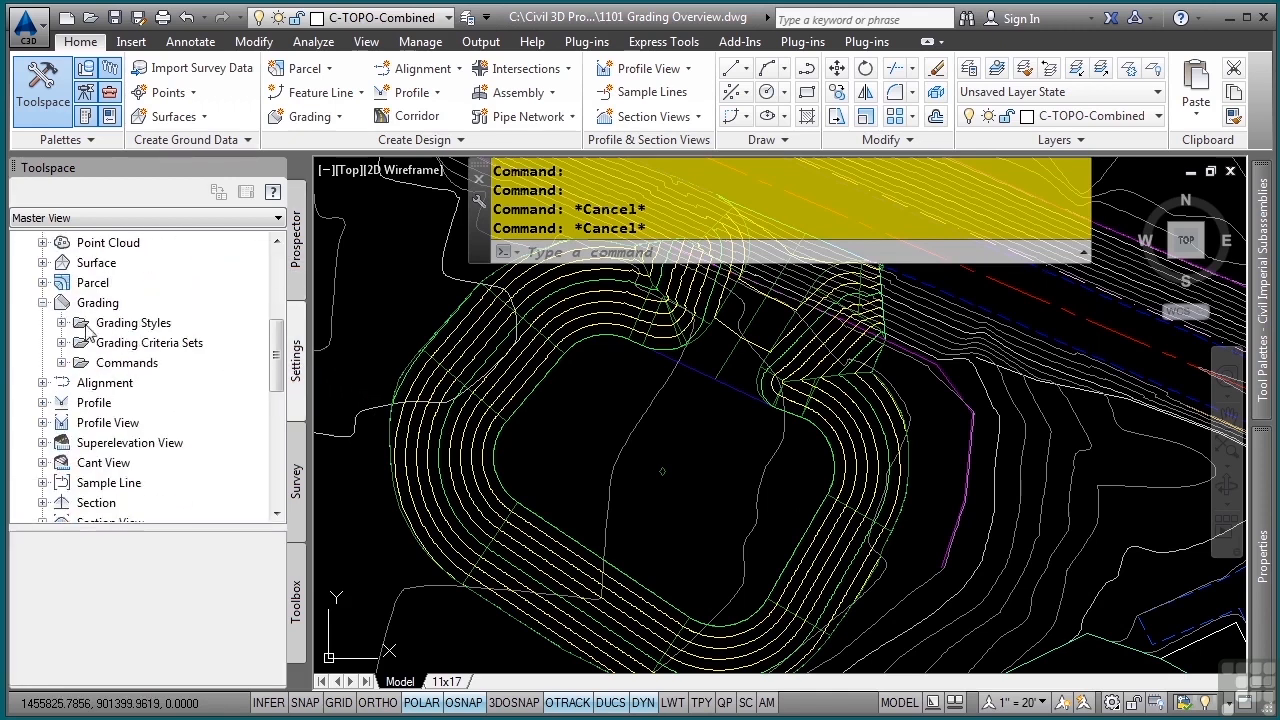
# - Expand Grading Styles and the Basic Set grading criteria (Distance, Elevation, Surface) in Settings
pyautogui.click(62, 322)
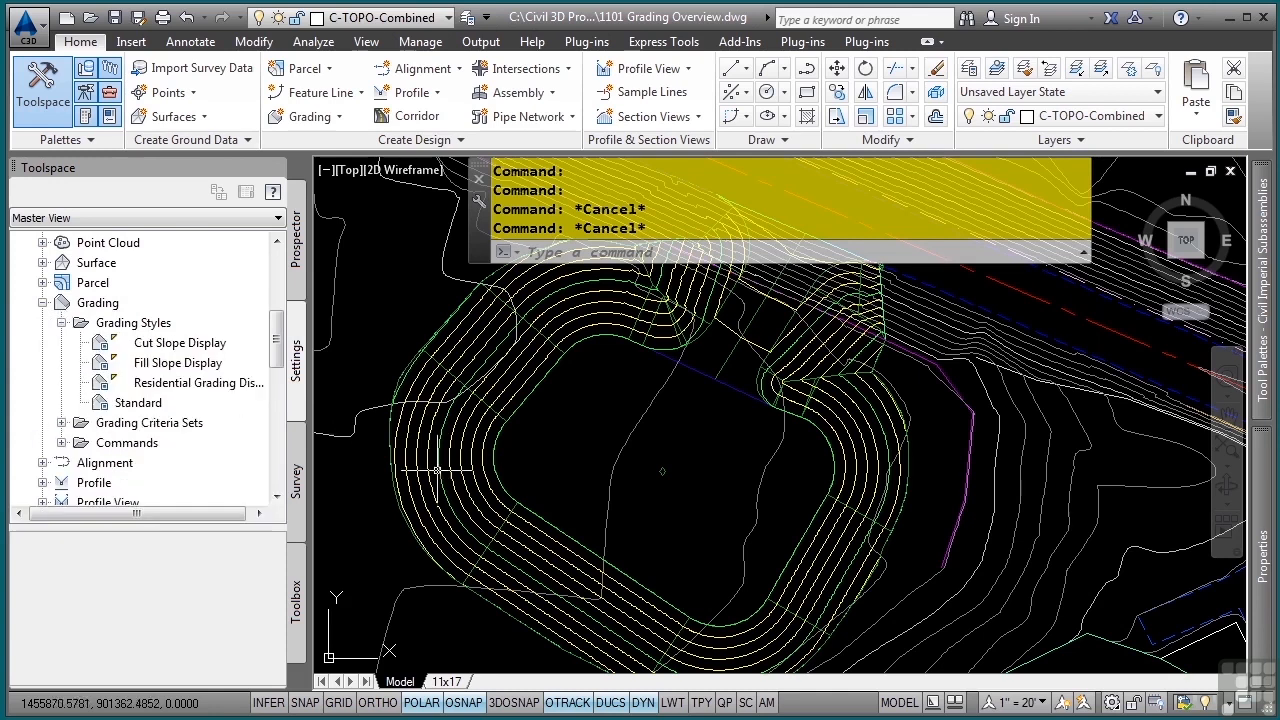
pyautogui.moveTo(140, 342)
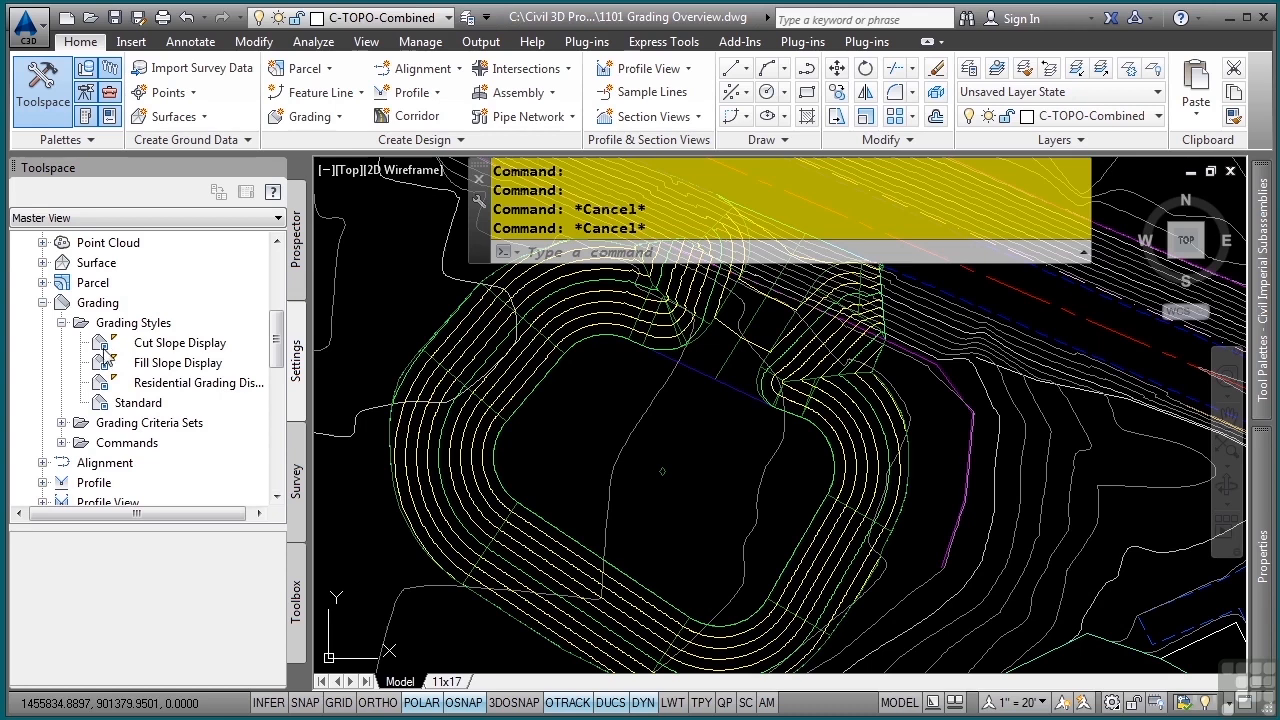
pyautogui.moveTo(612, 344)
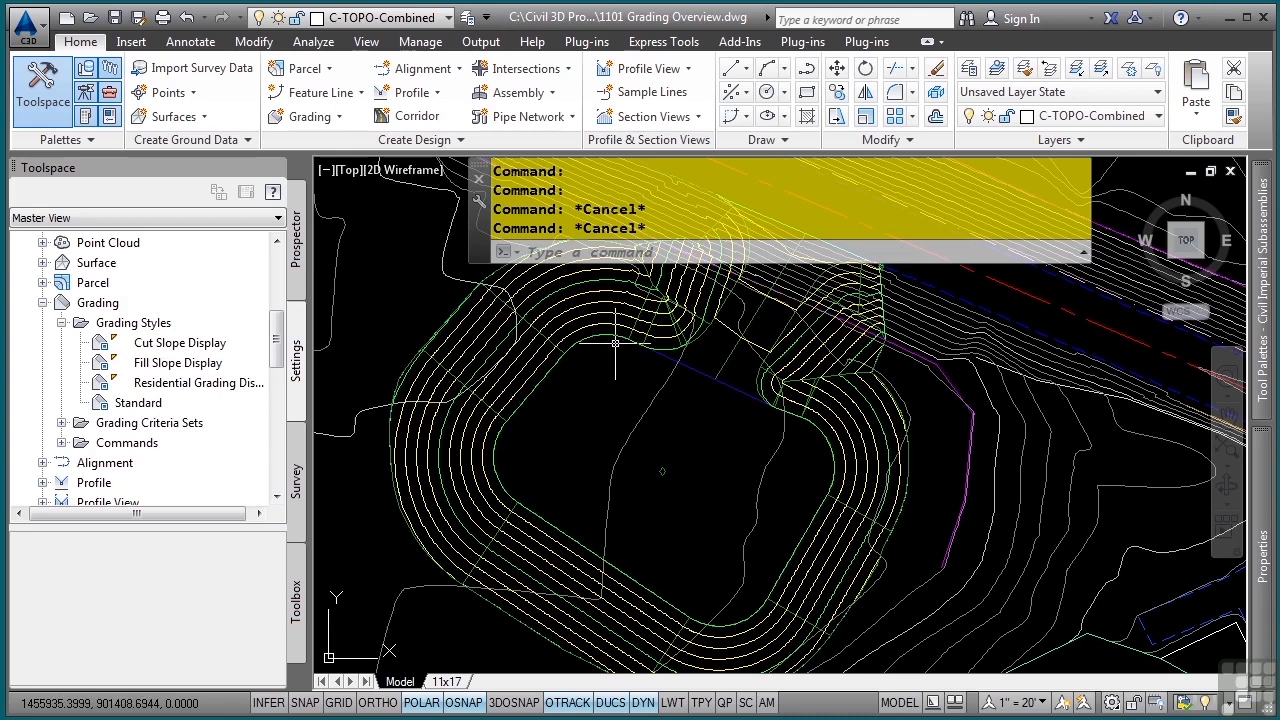
pyautogui.moveTo(616, 344)
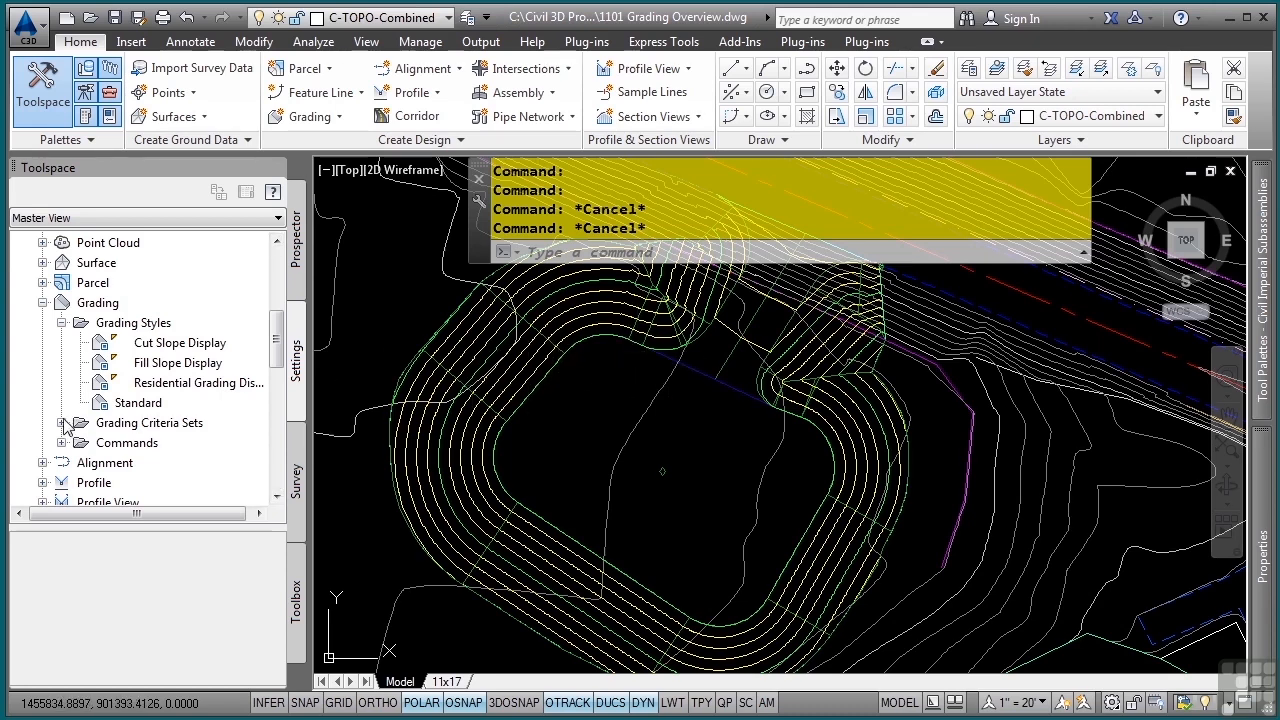
pyautogui.click(64, 424)
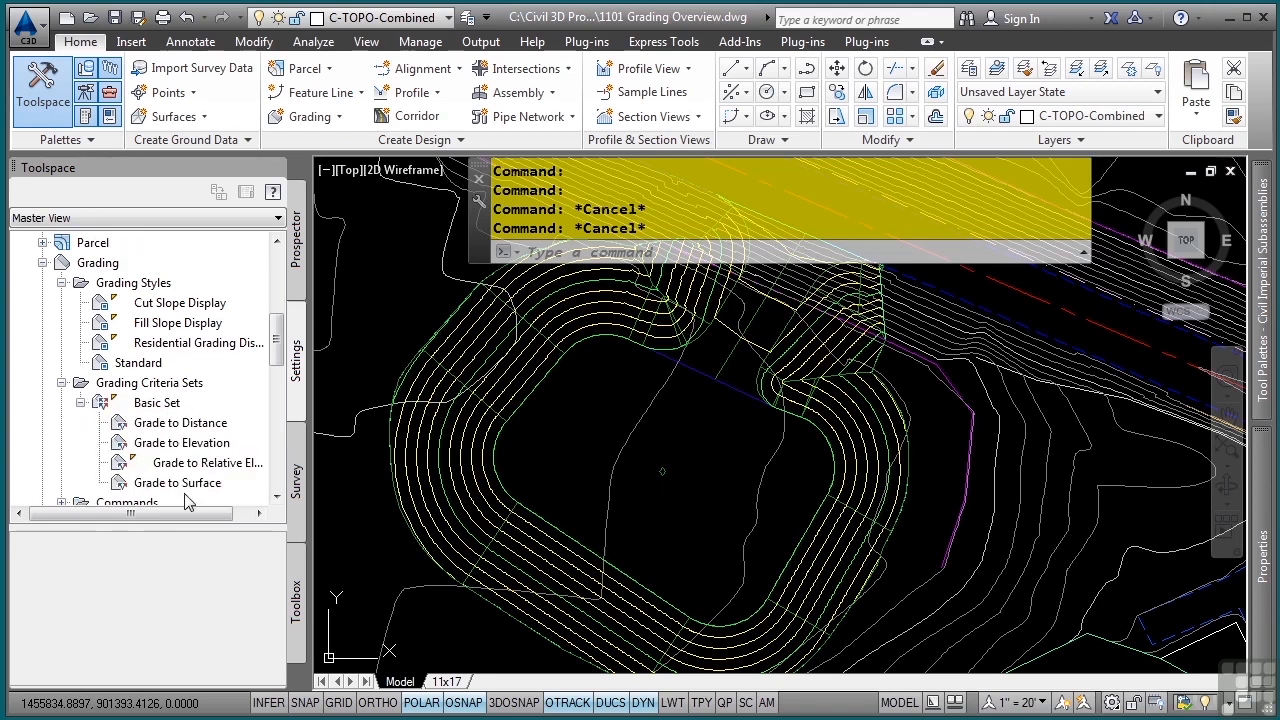
pyautogui.moveTo(192, 428)
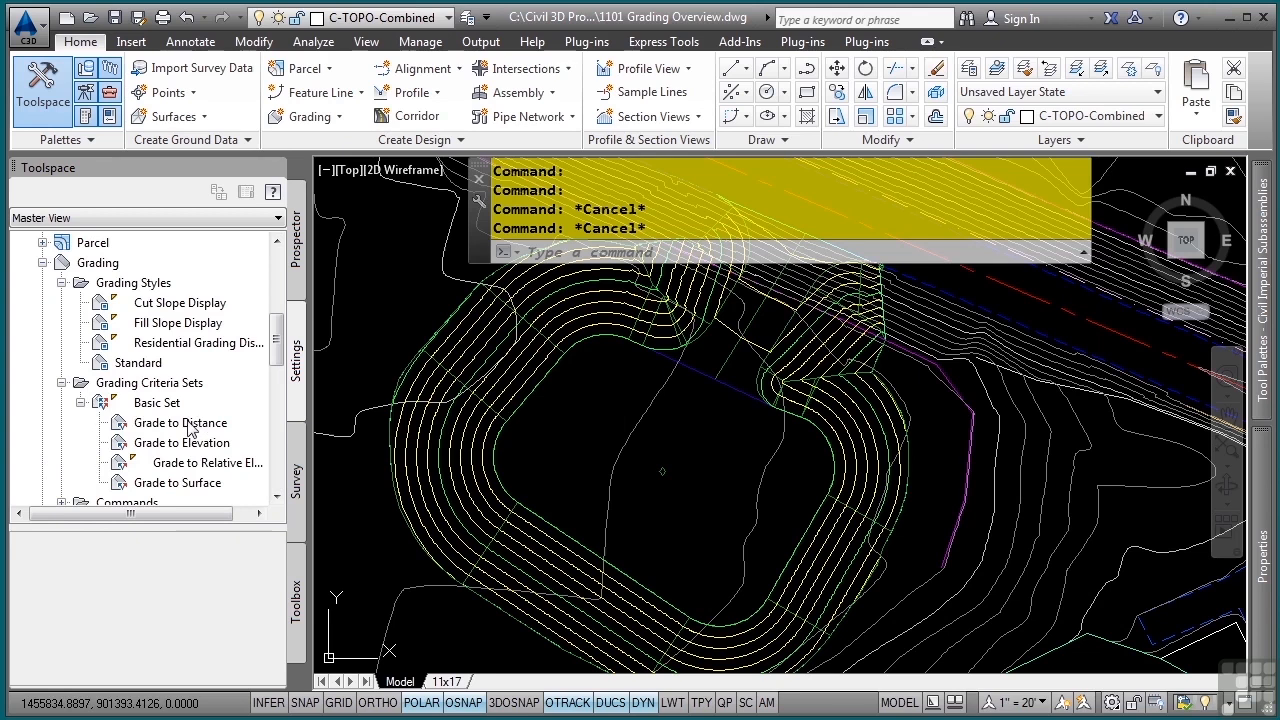
pyautogui.moveTo(172, 452)
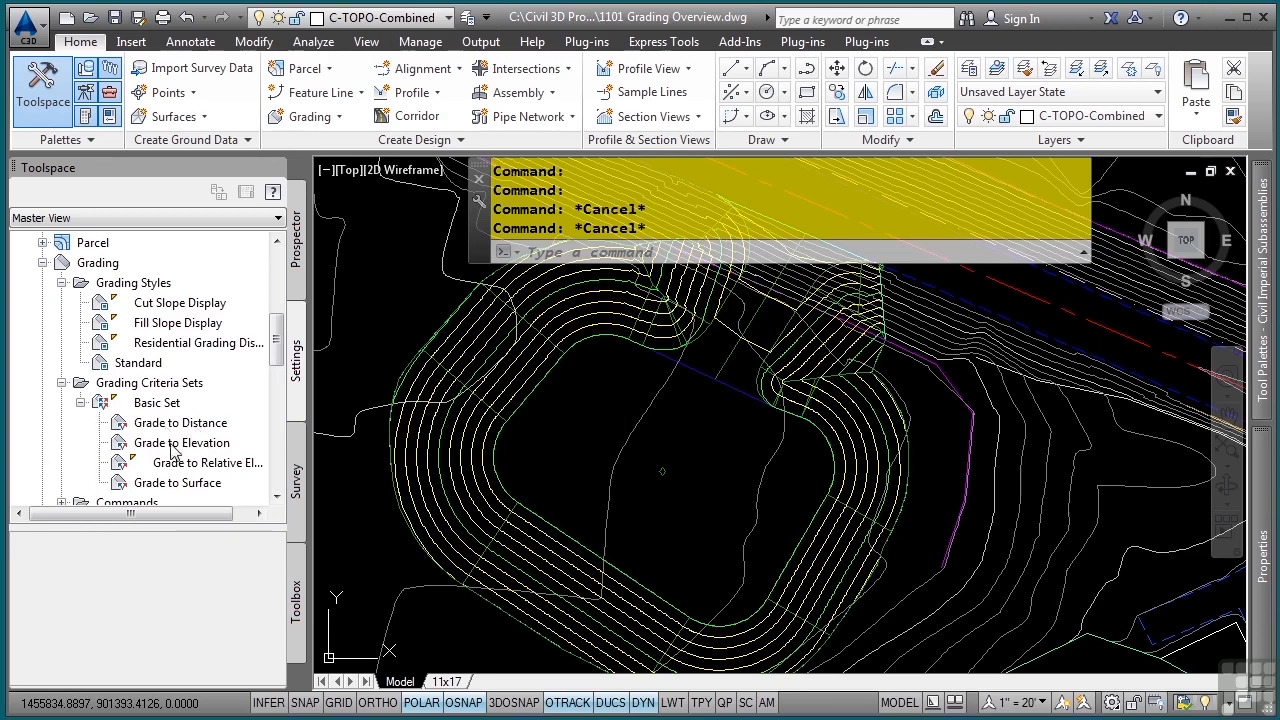
pyautogui.moveTo(184, 464)
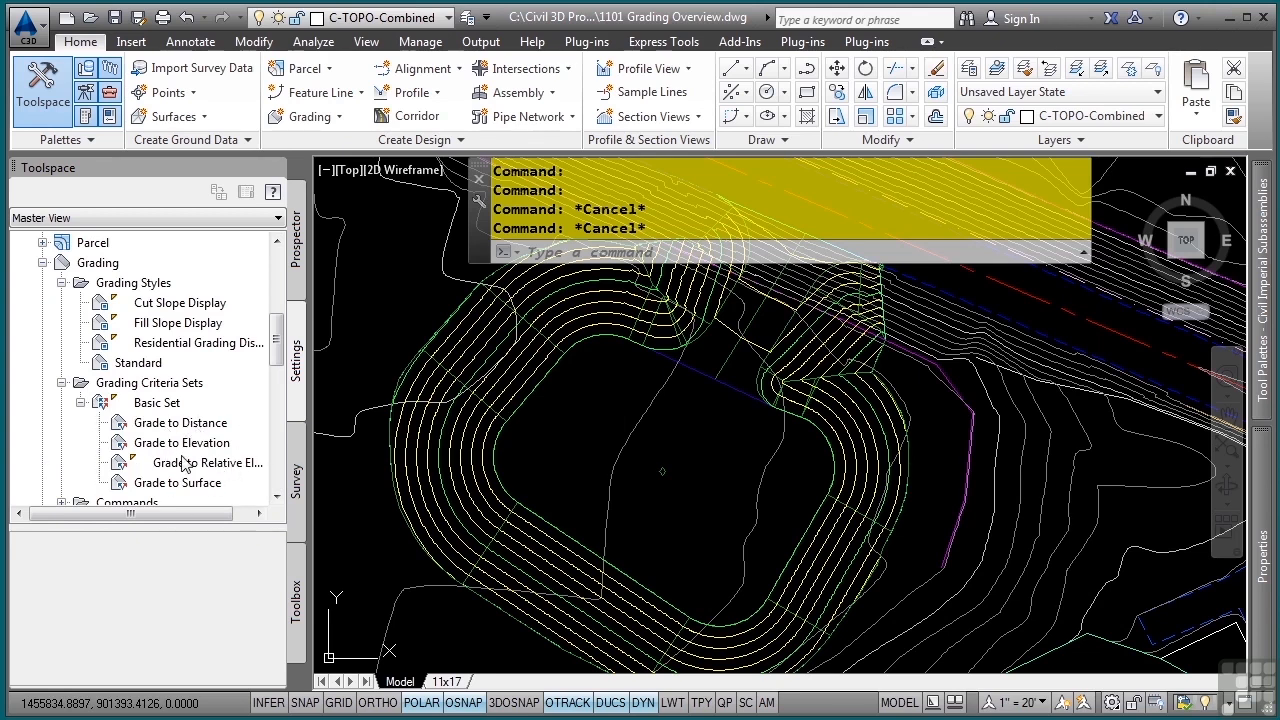